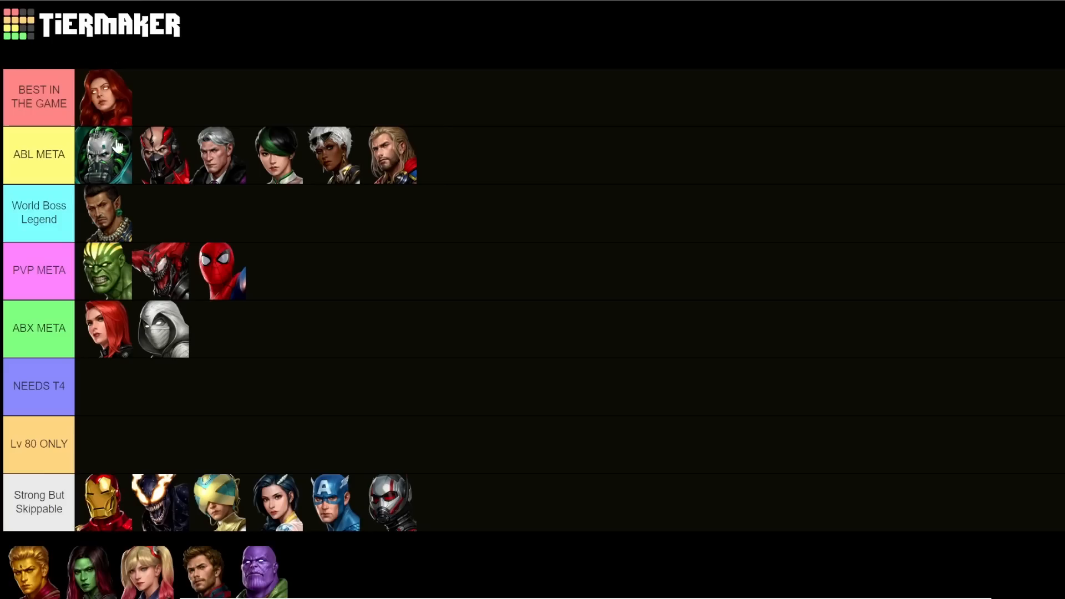
mouse_move(117, 304)
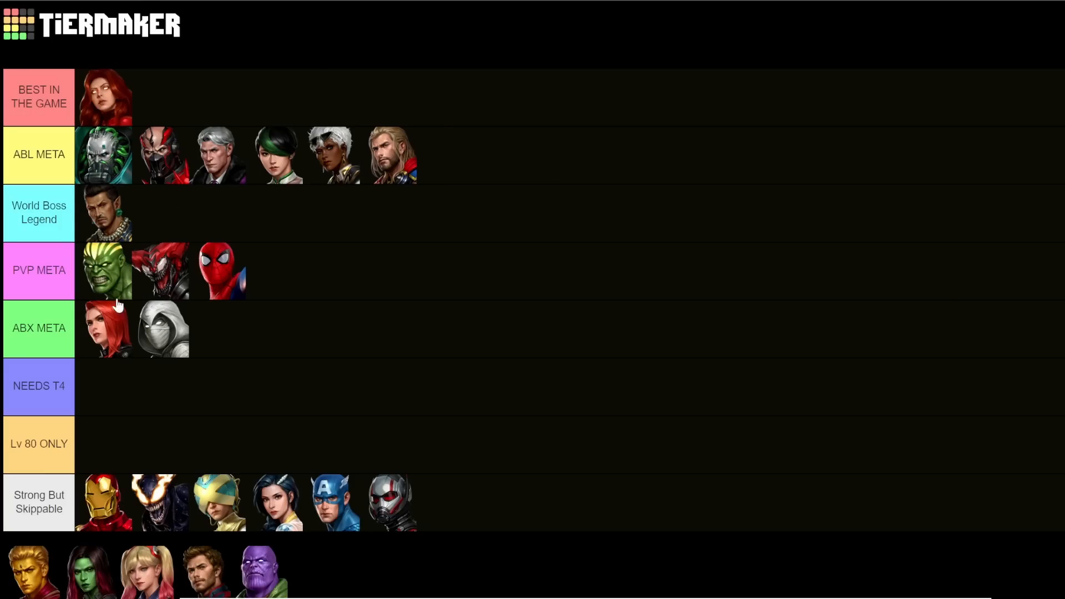
mouse_move(163, 439)
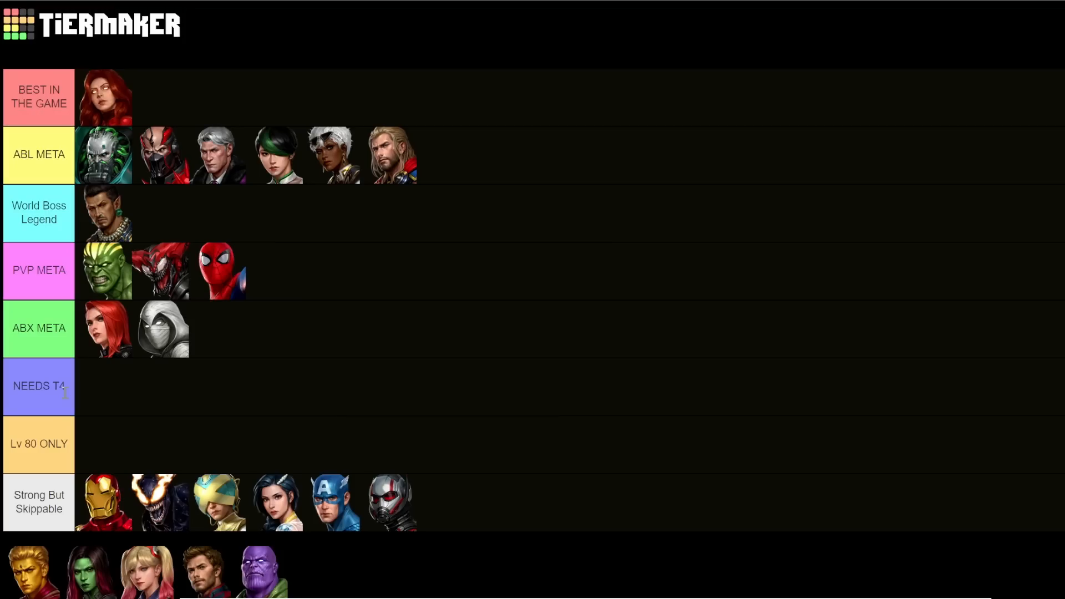
- Drag the gold-faced hero from the pool through PVP META up into BEST IN THE GAME
double_click(39, 444)
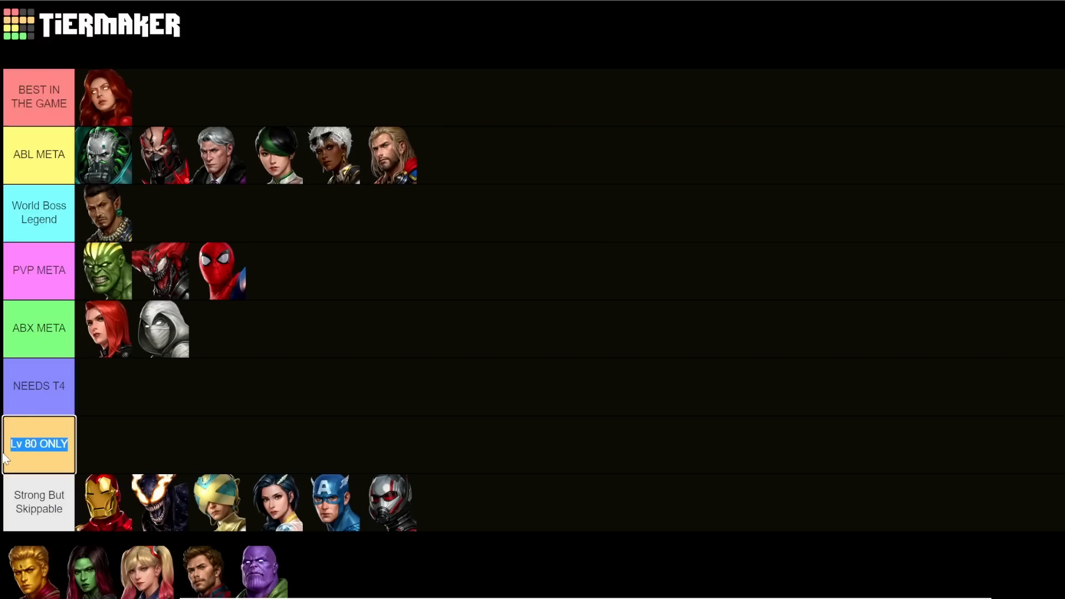
mouse_move(80, 396)
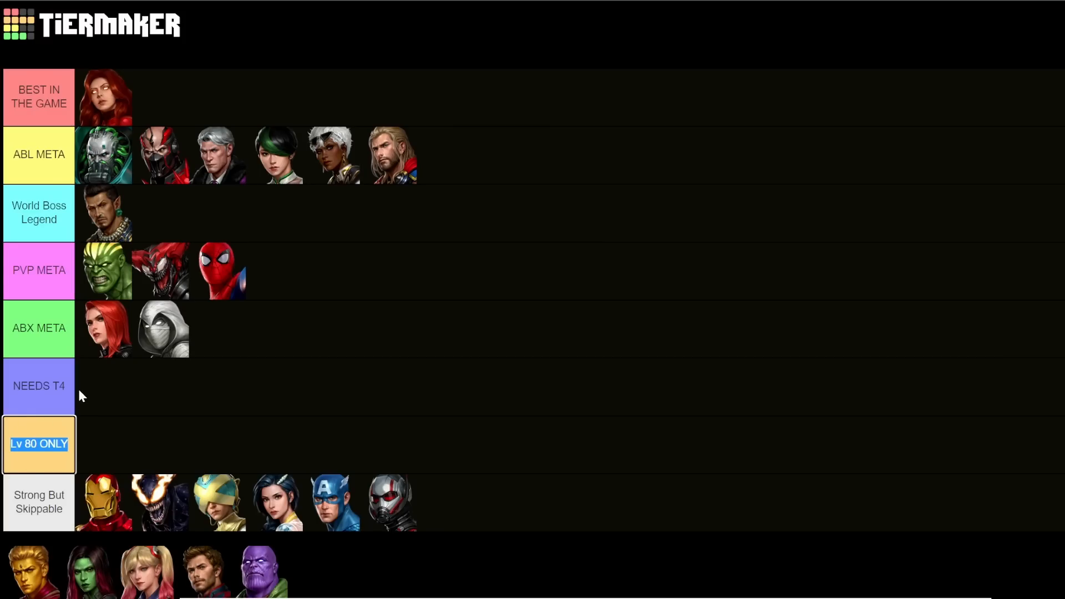
left_click(39, 386)
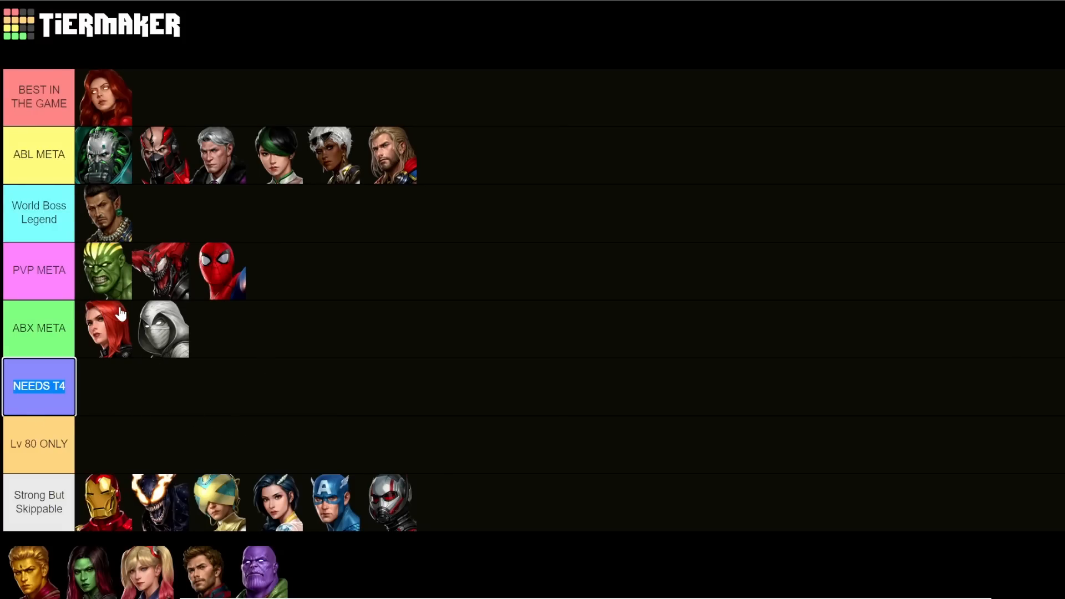
left_click_drag(32, 570, 105, 328)
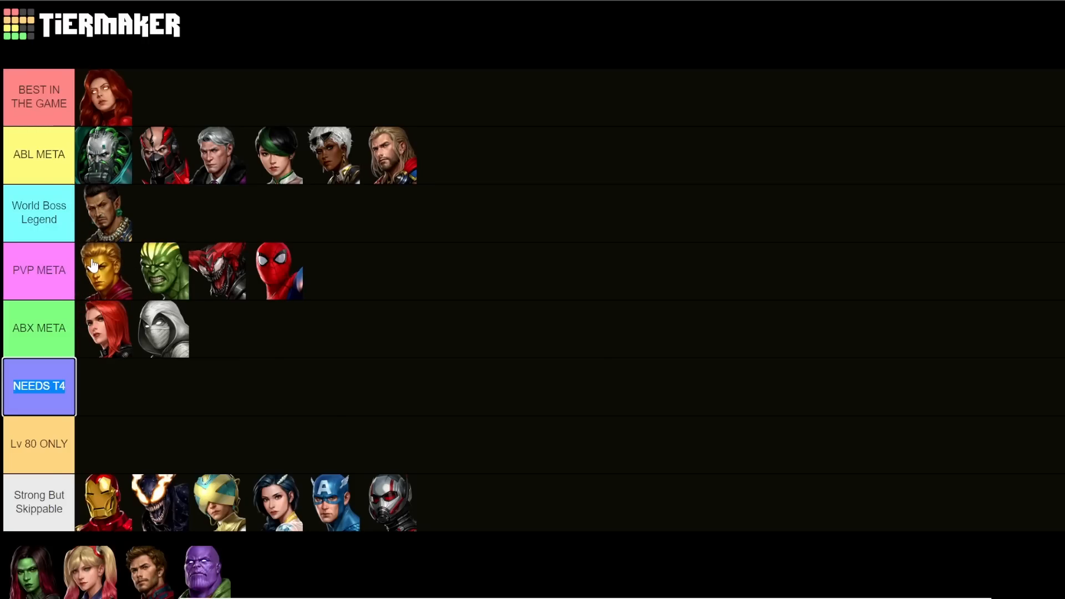
mouse_move(117, 183)
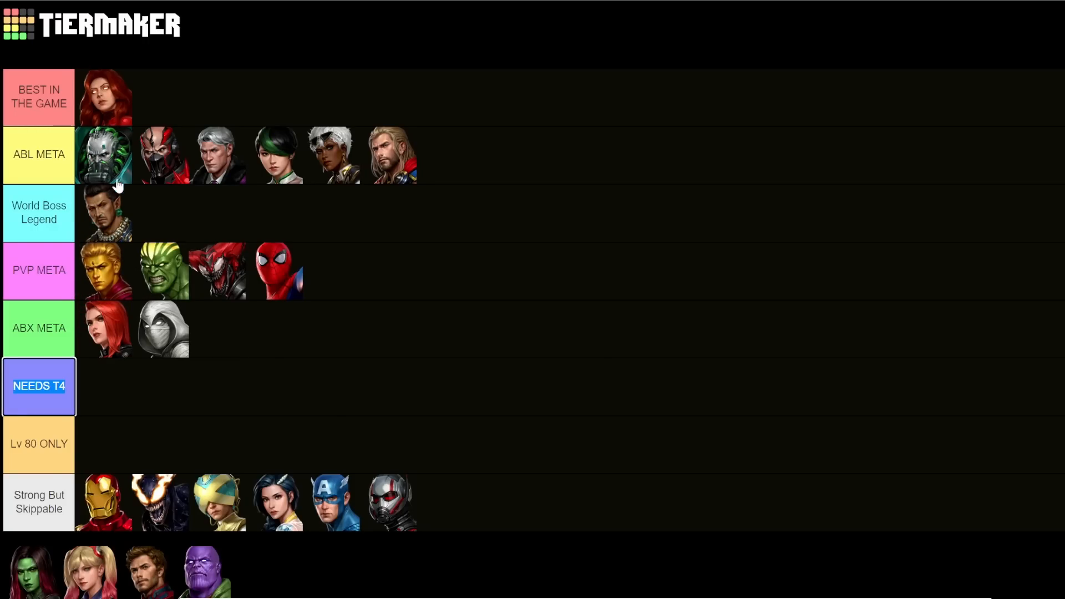
left_click_drag(104, 270, 153, 99)
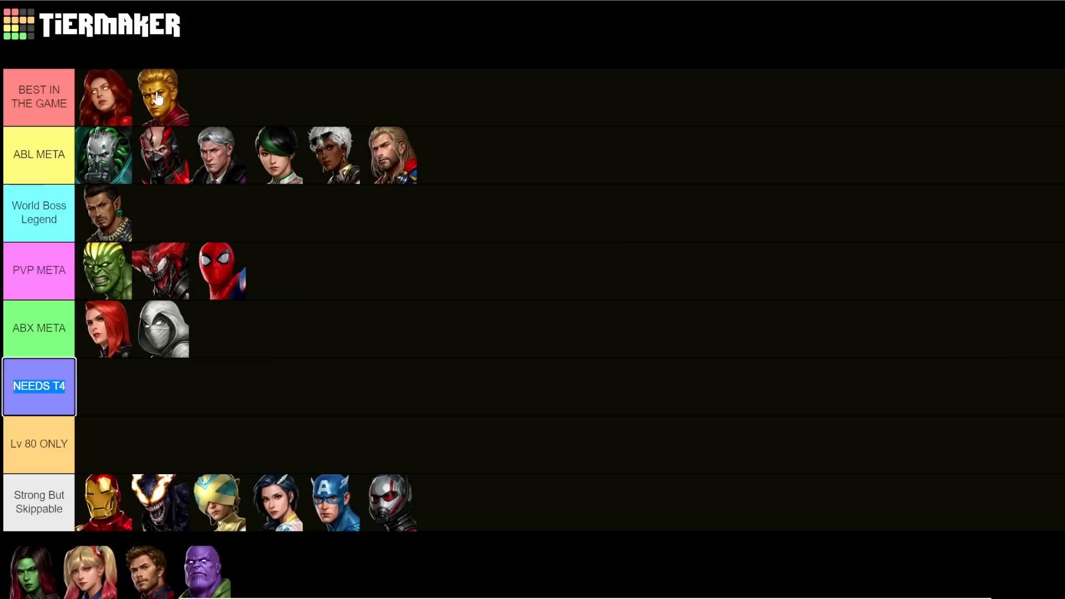
mouse_move(122, 116)
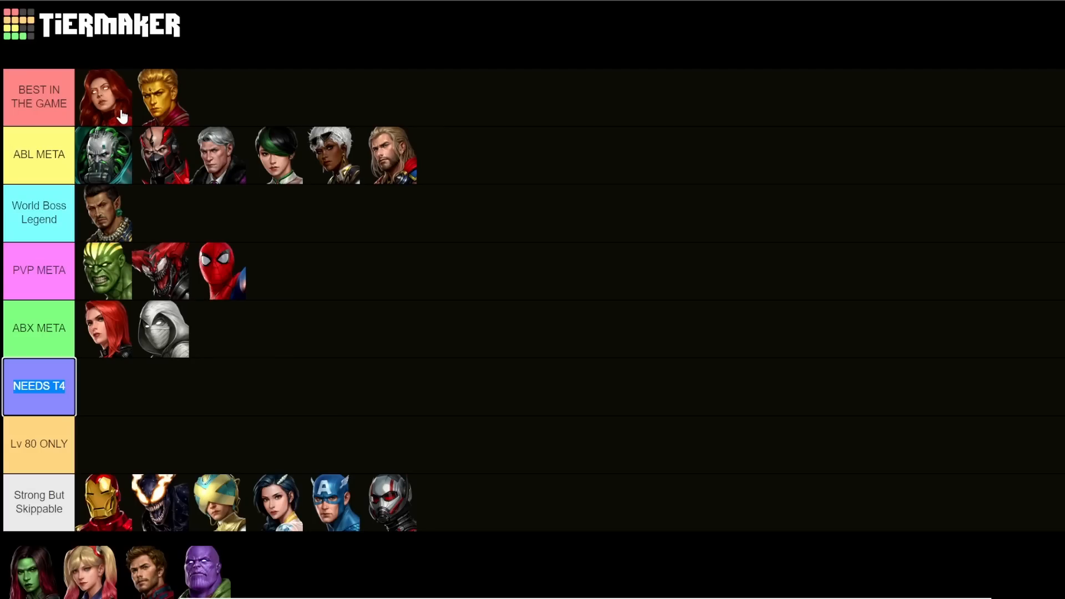
mouse_move(155, 121)
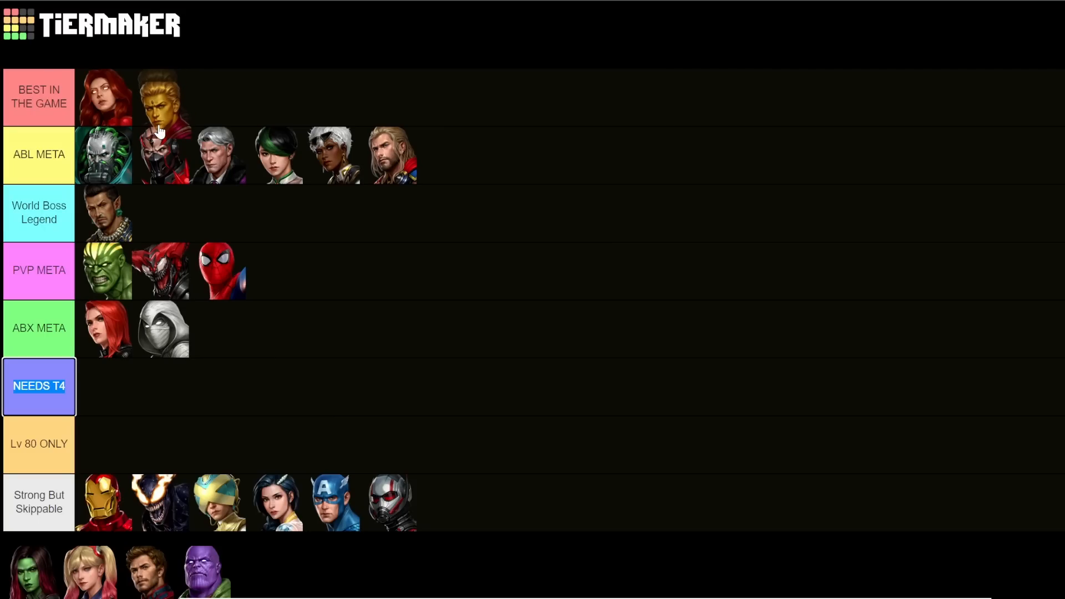
- Drag the gold-faced hero down from BEST IN THE GAME to lead PVP META
left_click_drag(163, 98, 106, 271)
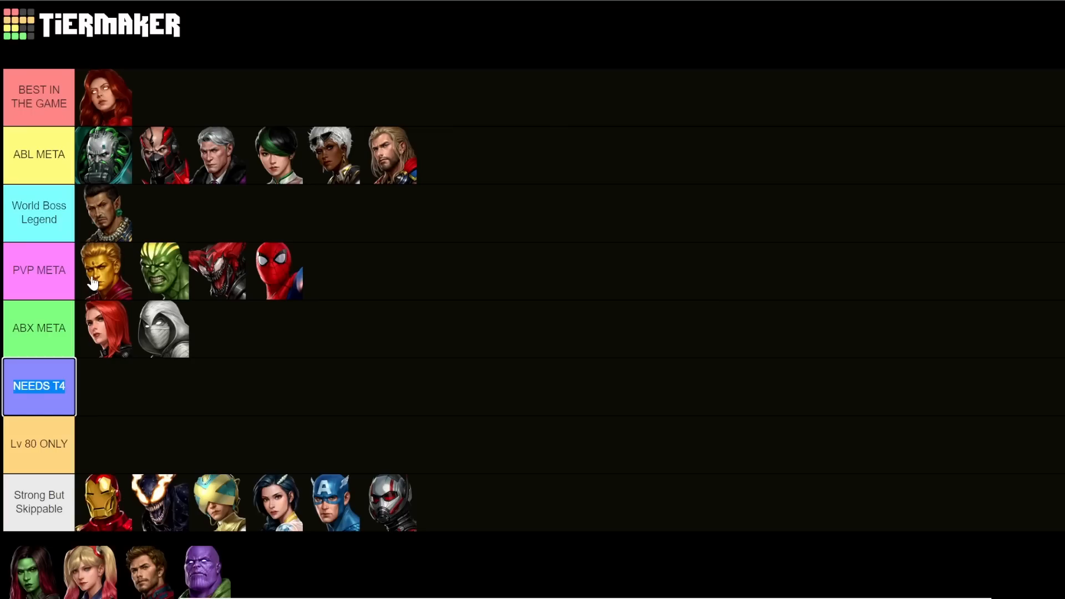
mouse_move(225, 233)
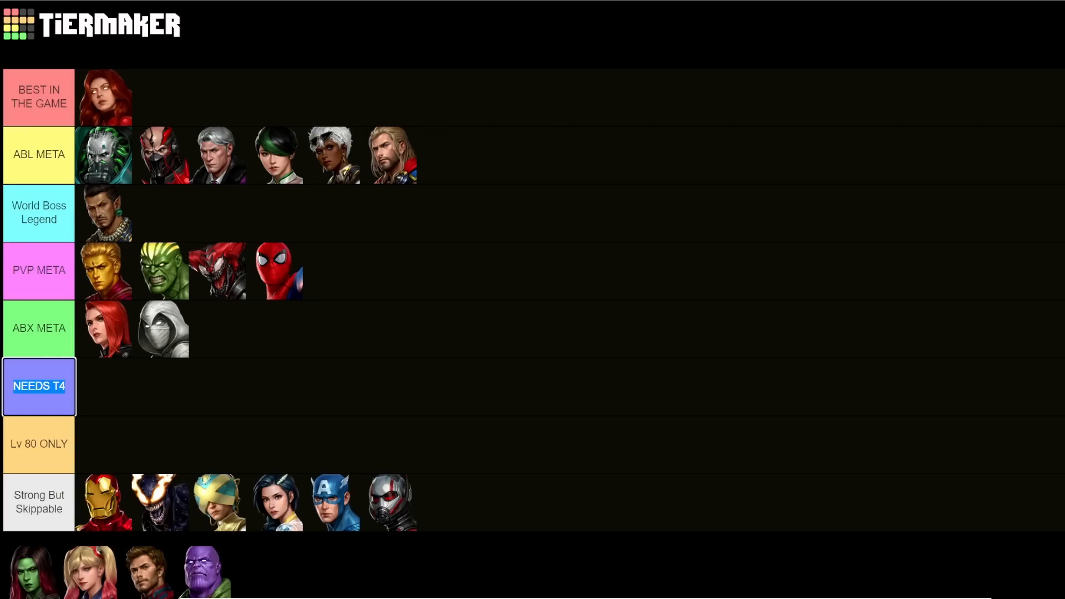
mouse_move(120, 220)
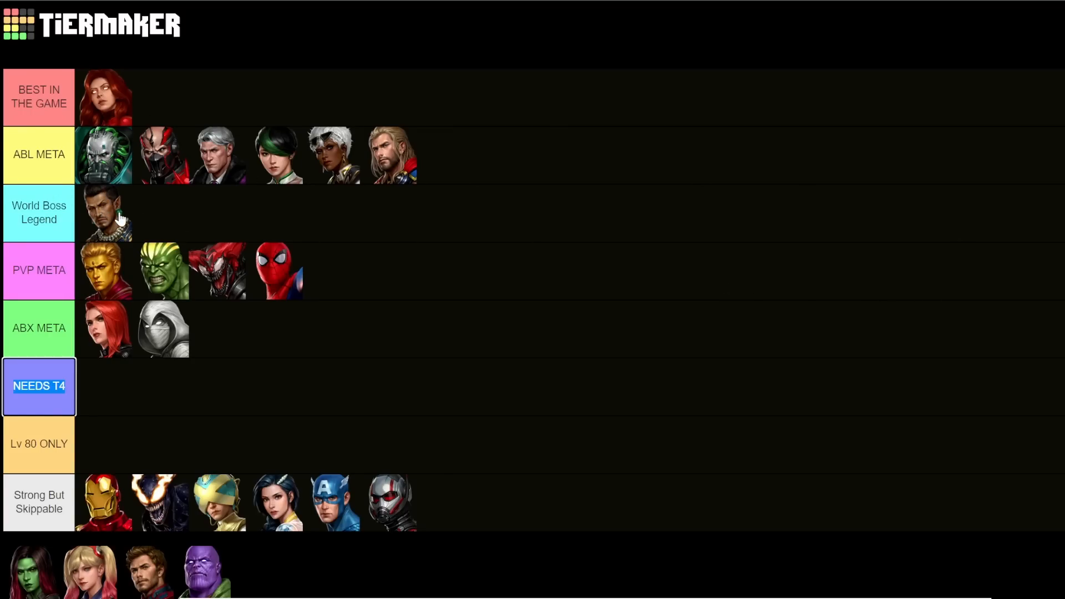
mouse_move(85, 262)
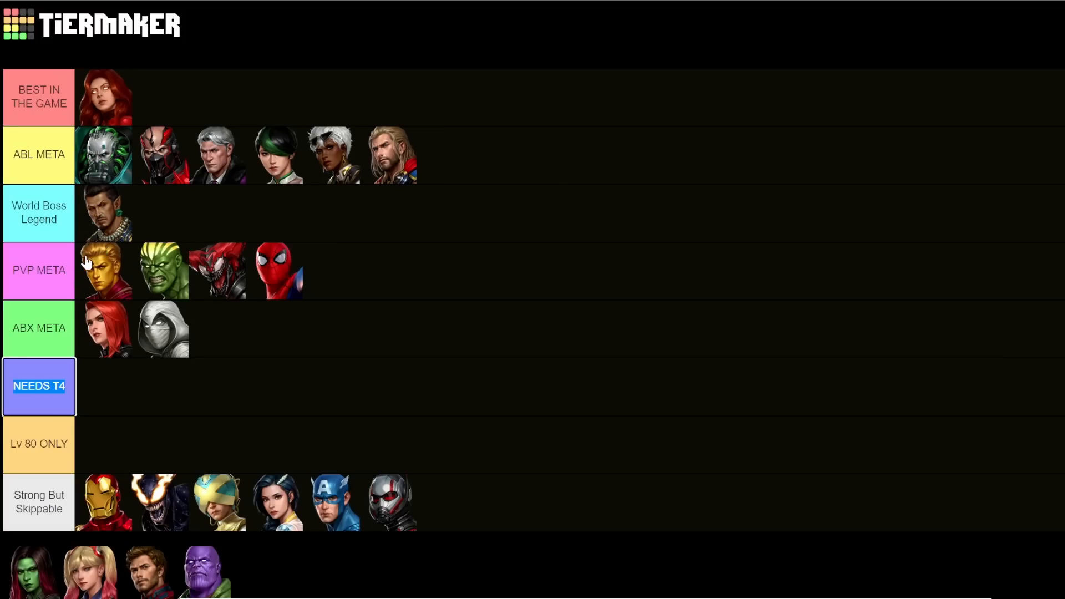
mouse_move(324, 268)
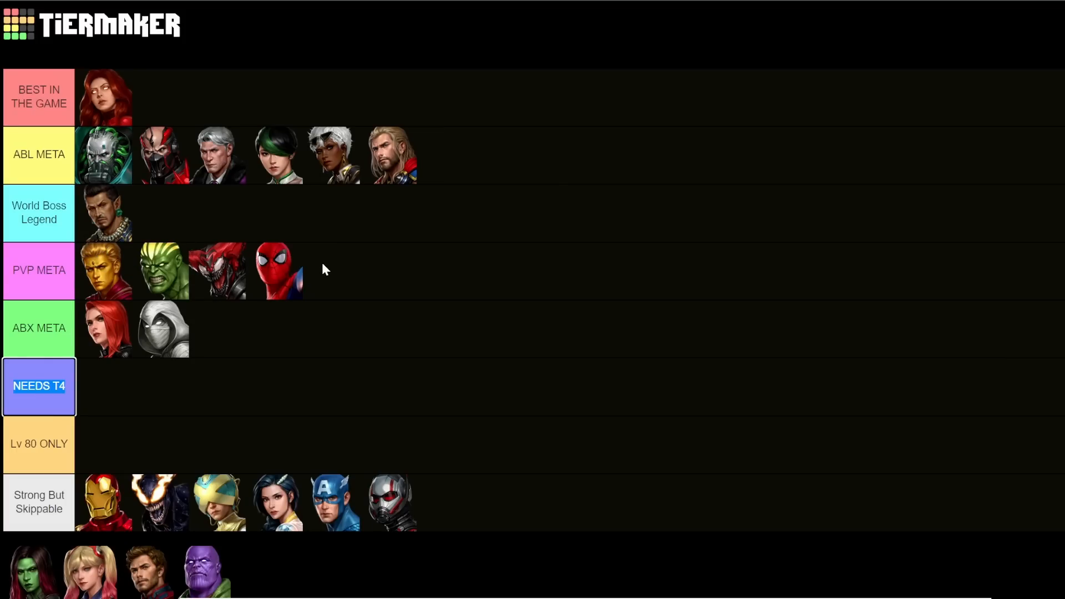
mouse_move(340, 269)
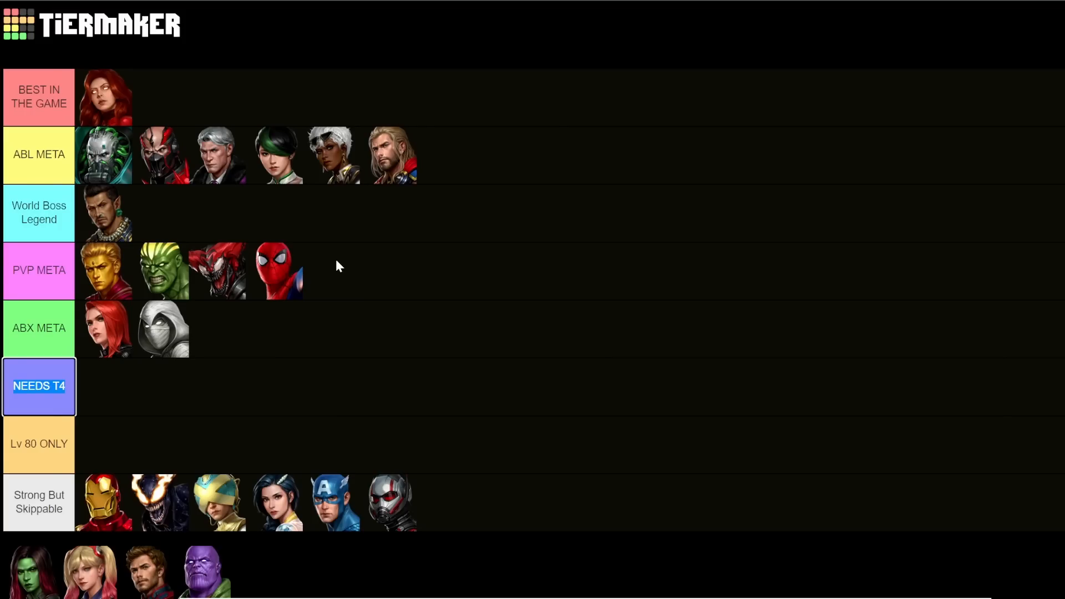
mouse_move(149, 229)
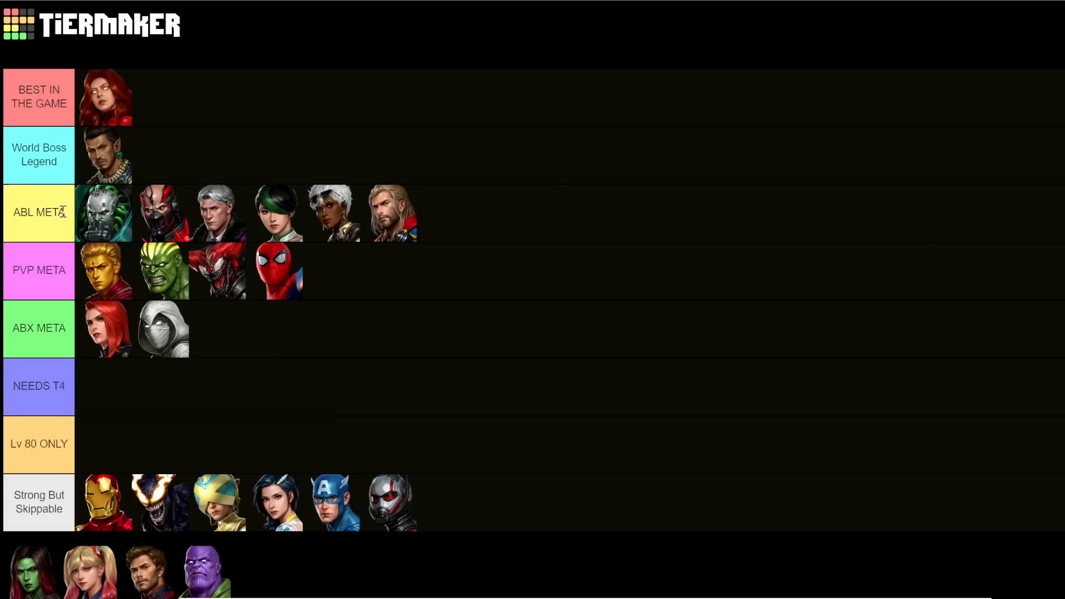
mouse_move(26, 146)
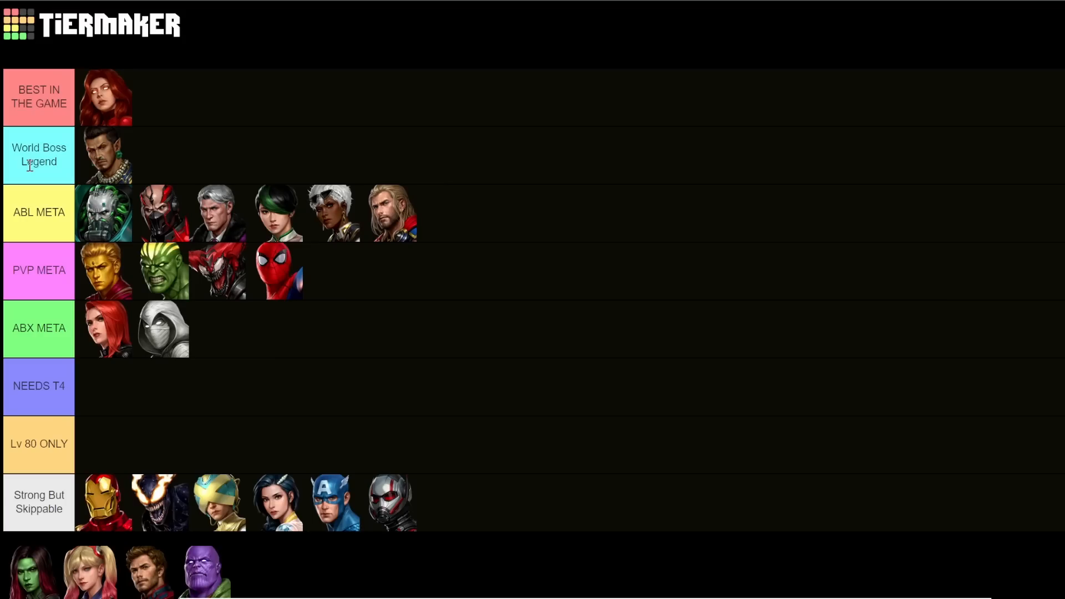
mouse_move(710, 238)
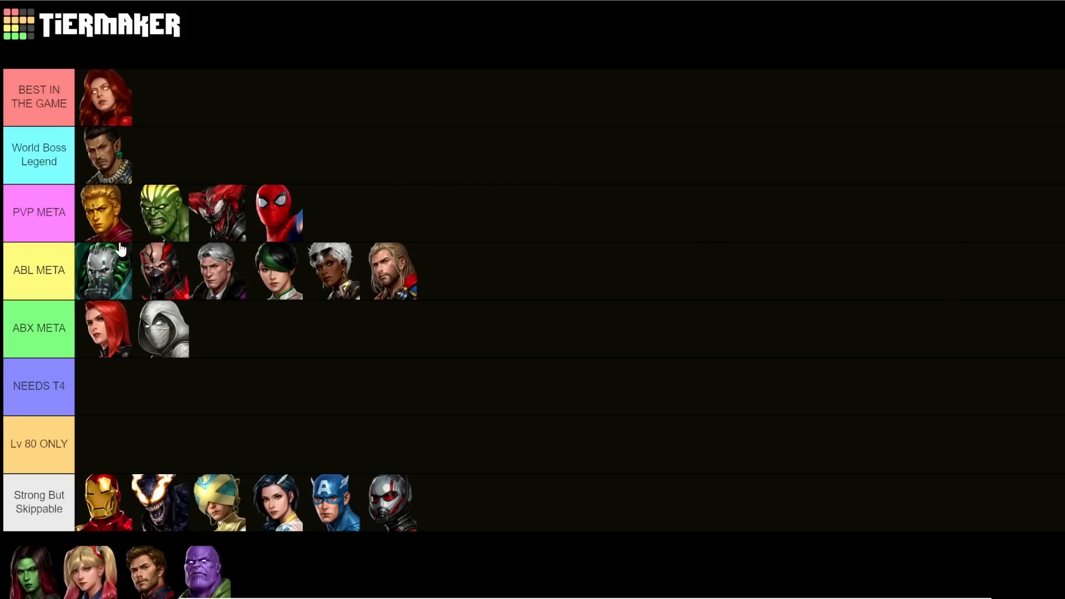
mouse_move(115, 275)
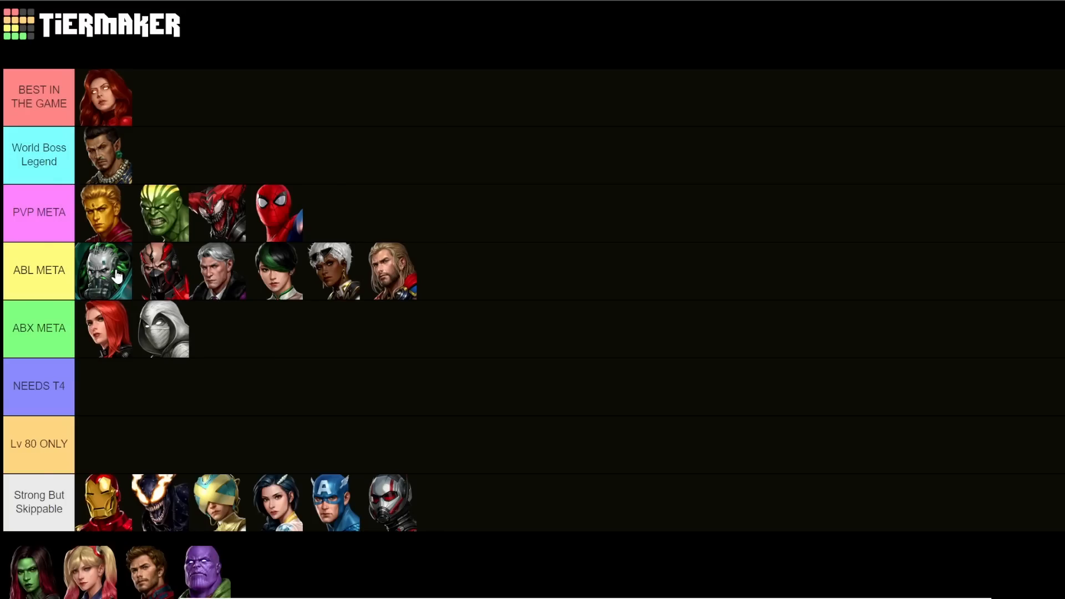
mouse_move(116, 277)
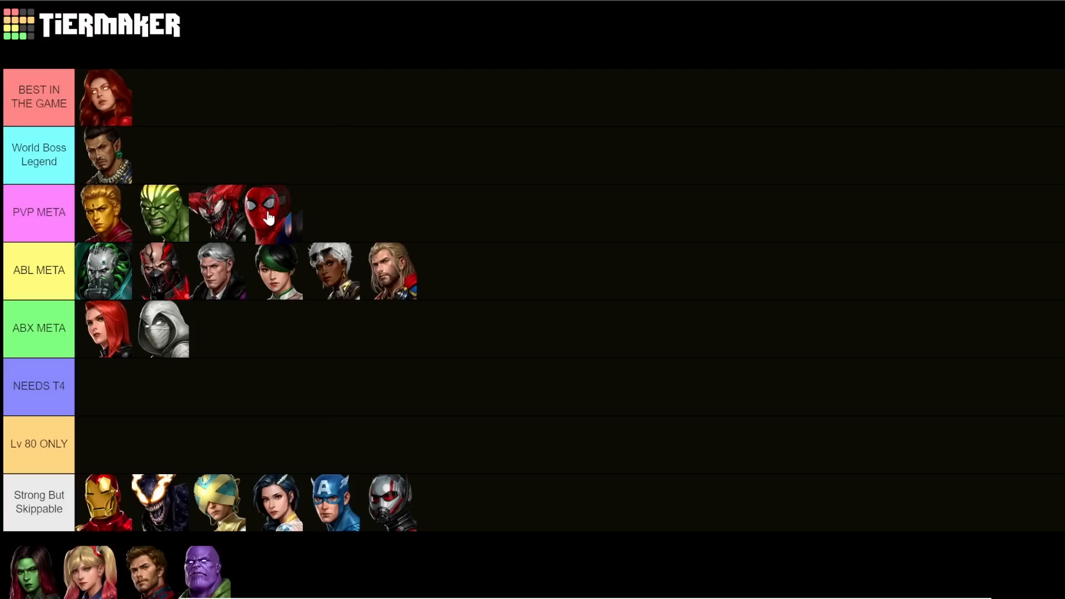
left_click_drag(267, 213, 162, 213)
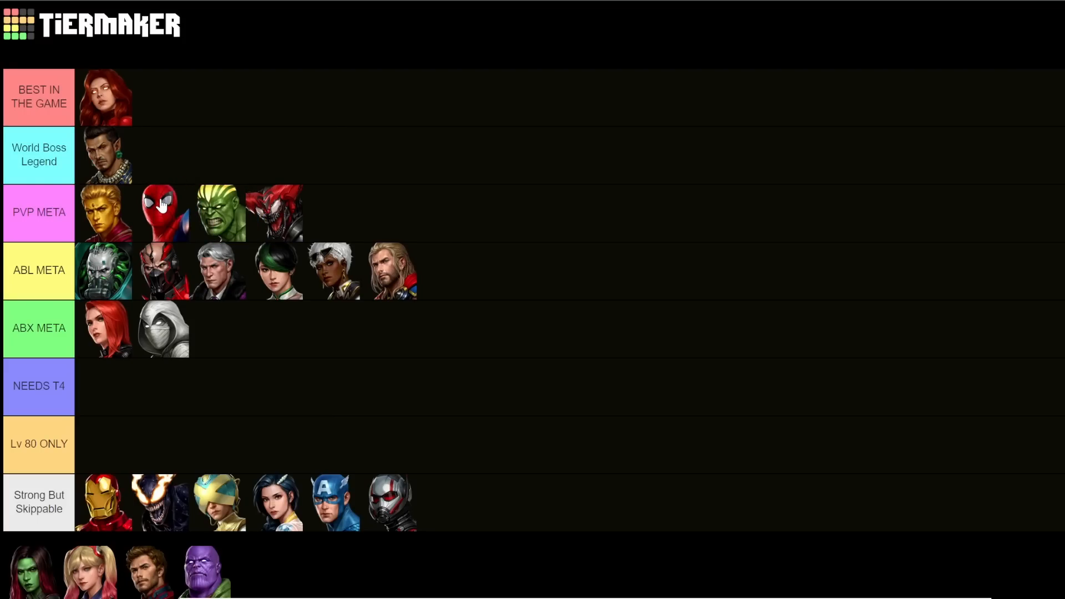
mouse_move(143, 214)
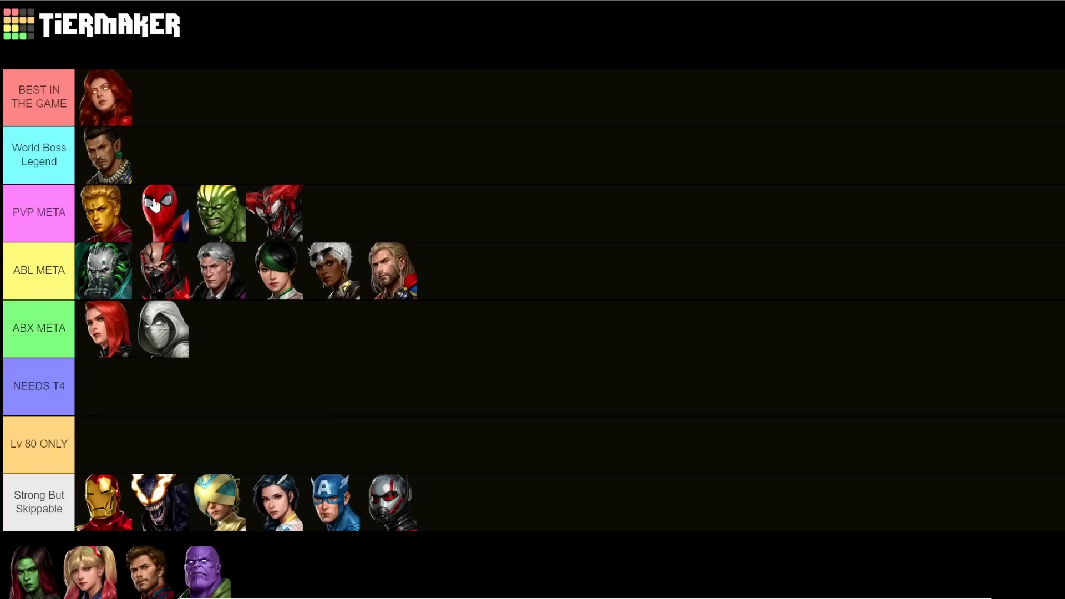
mouse_move(98, 218)
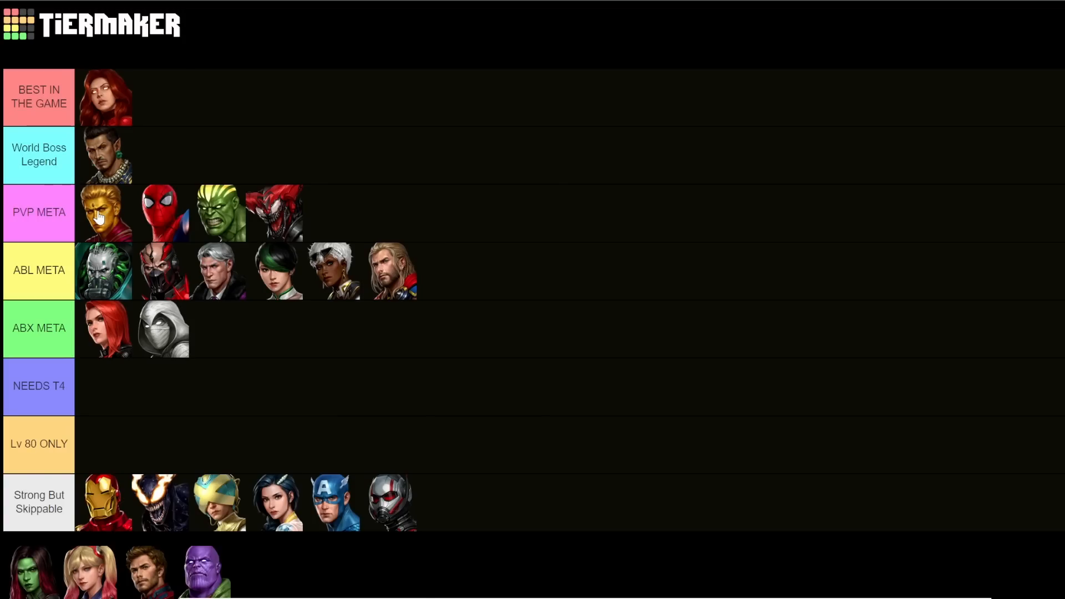
mouse_move(223, 205)
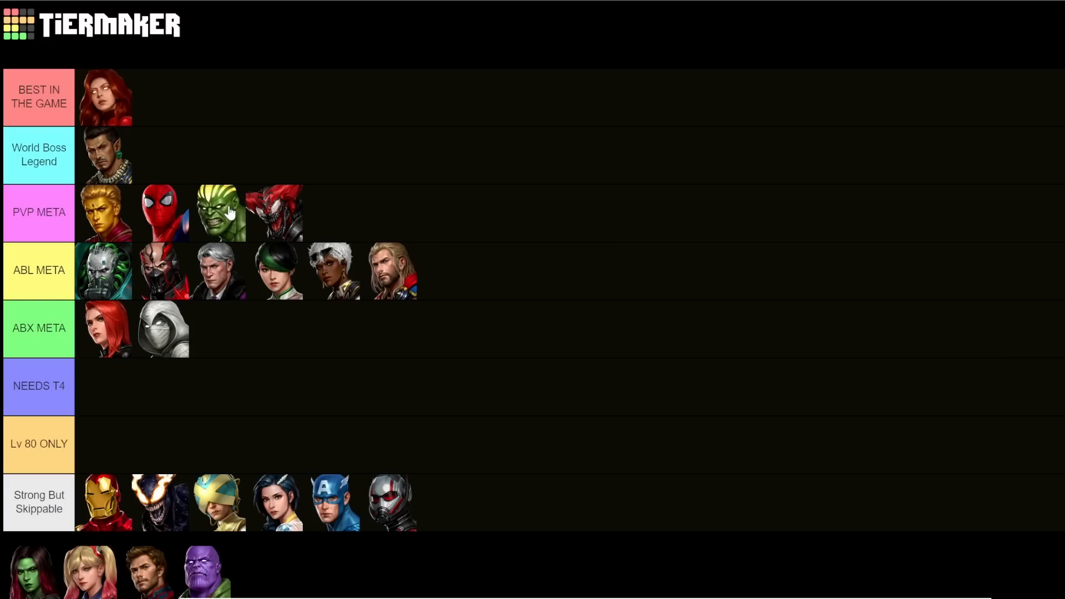
left_click_drag(220, 213, 277, 213)
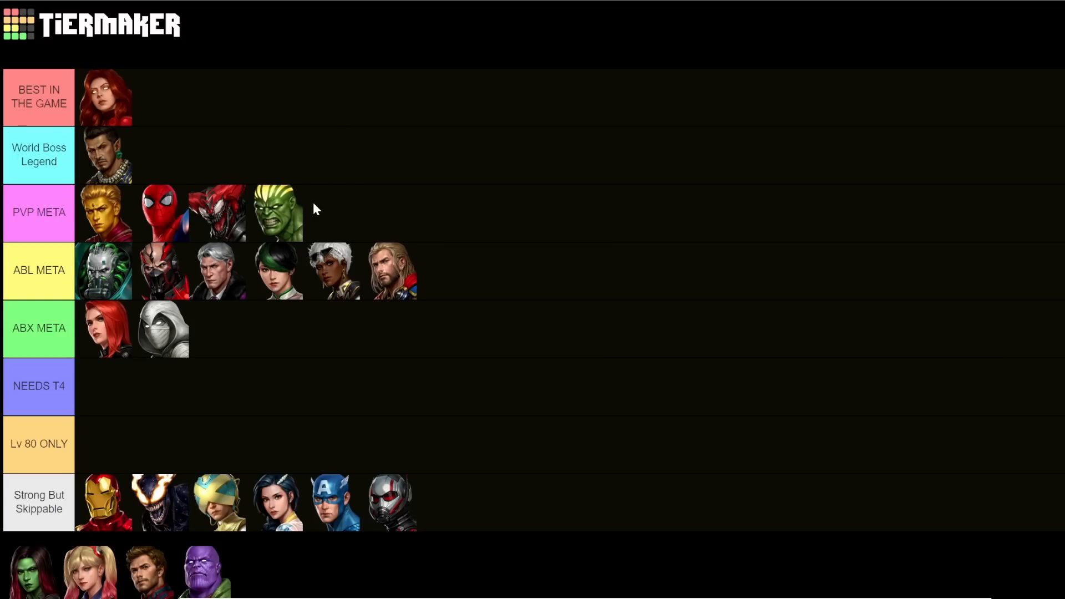
mouse_move(229, 213)
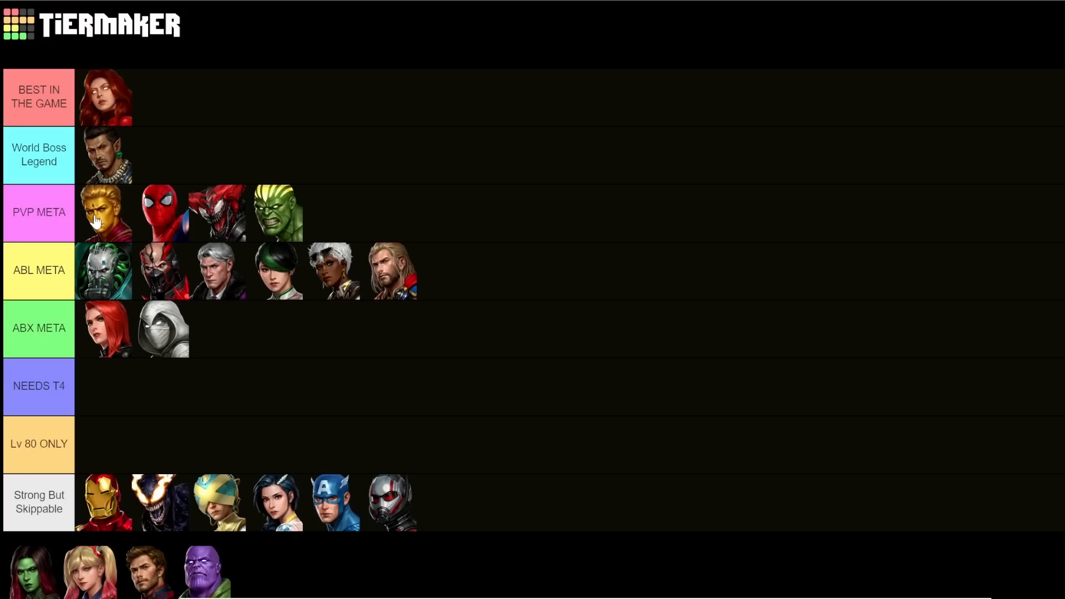
mouse_move(167, 282)
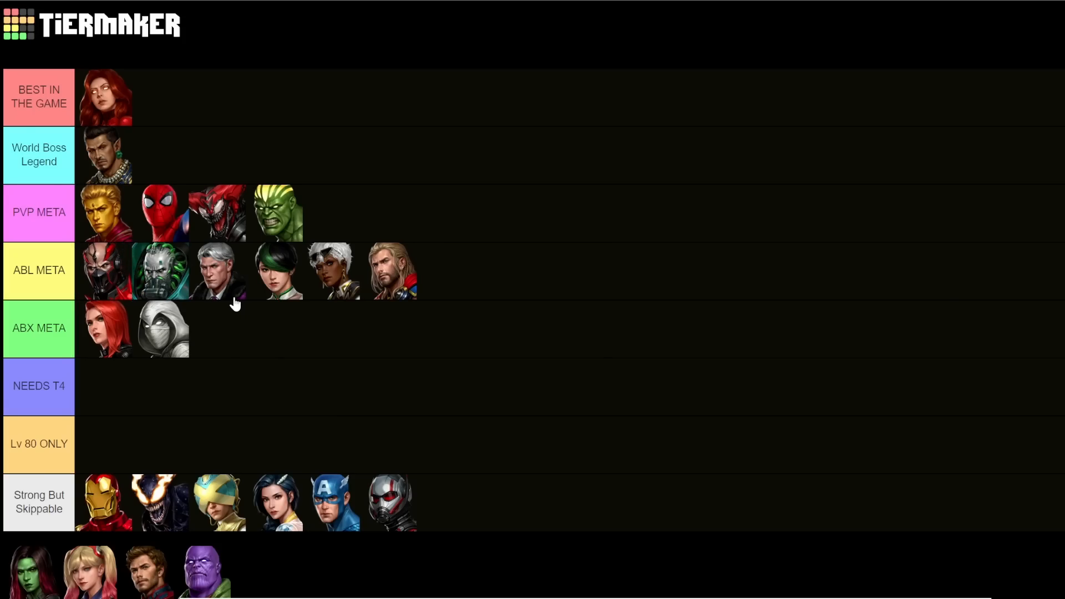
mouse_move(160, 271)
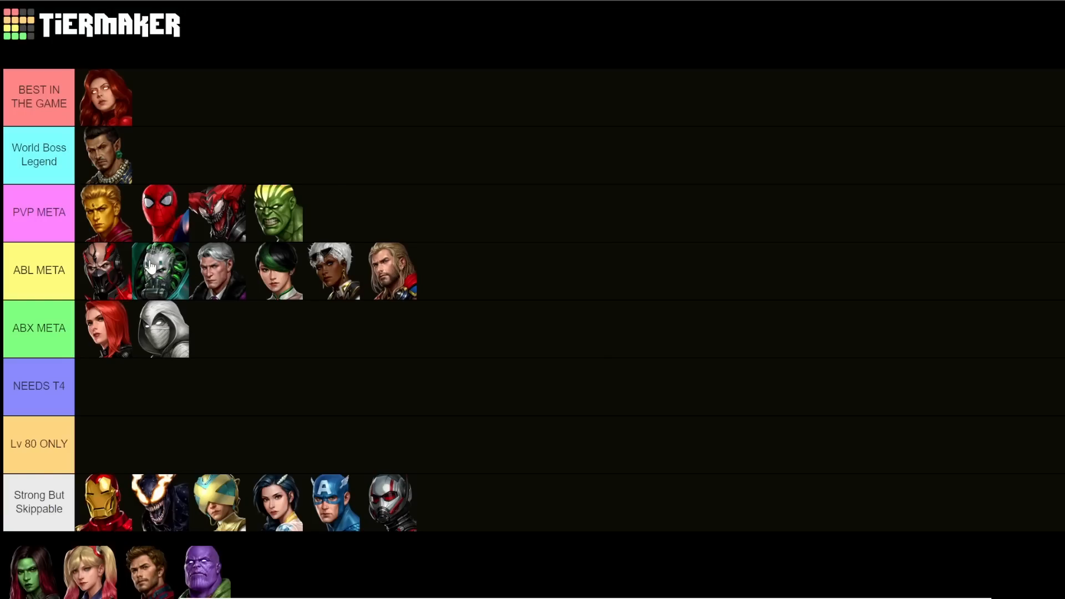
mouse_move(171, 265)
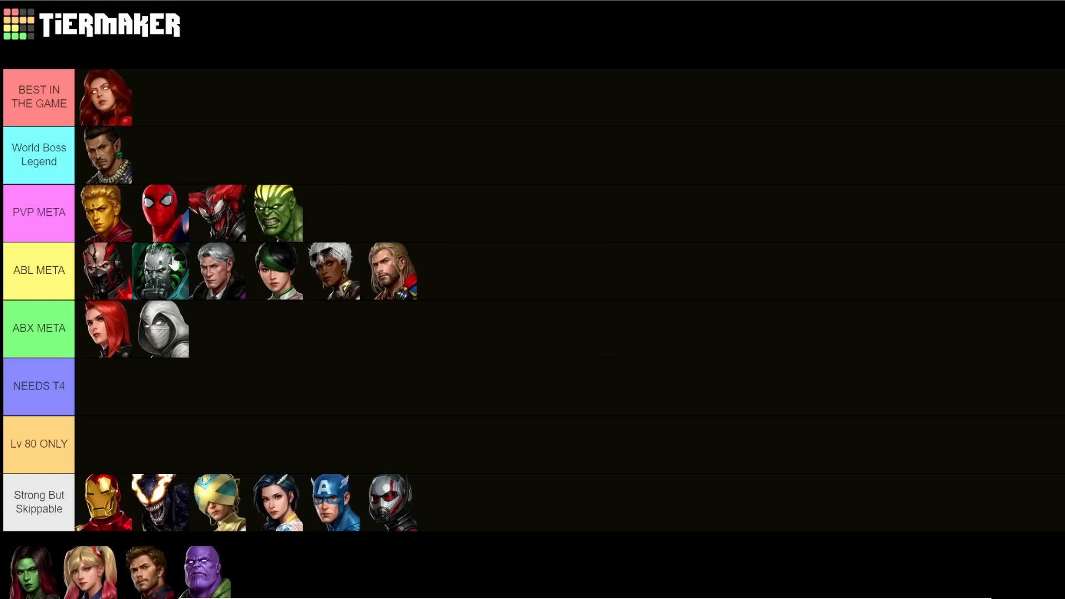
mouse_move(102, 272)
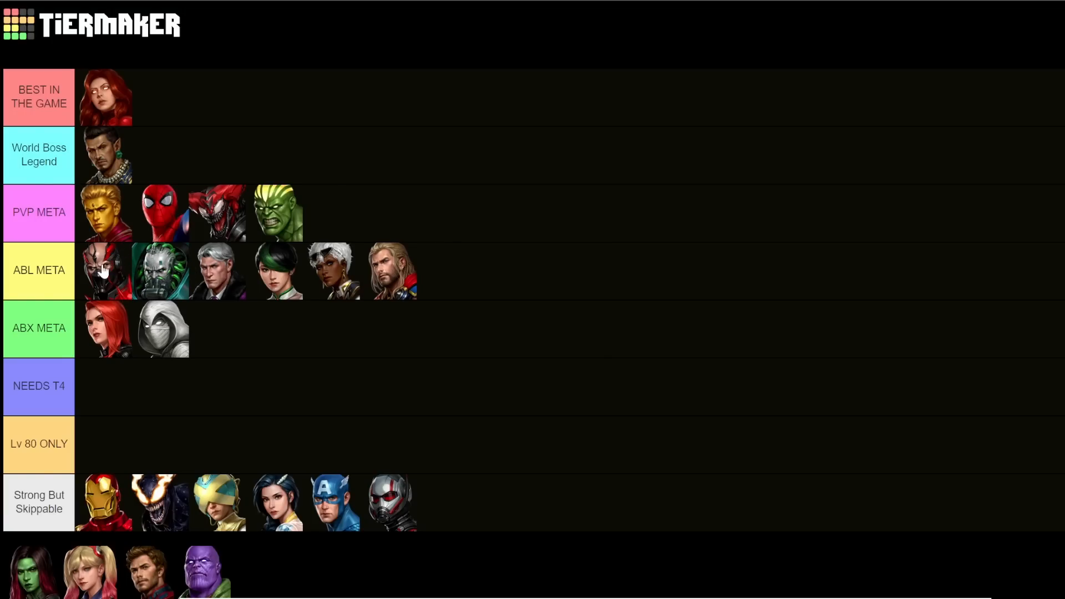
mouse_move(113, 267)
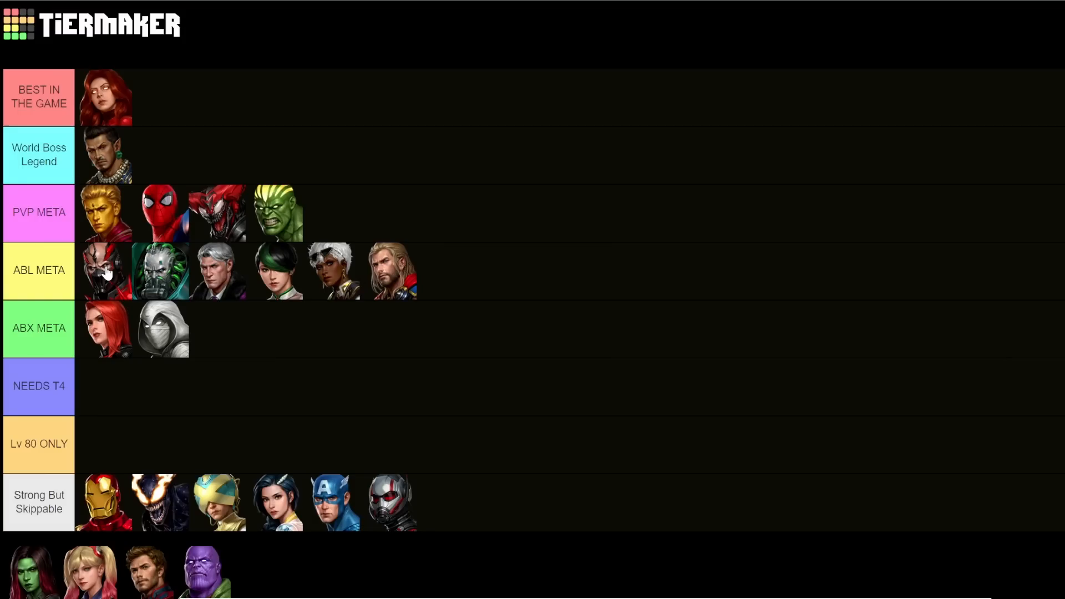
mouse_move(396, 279)
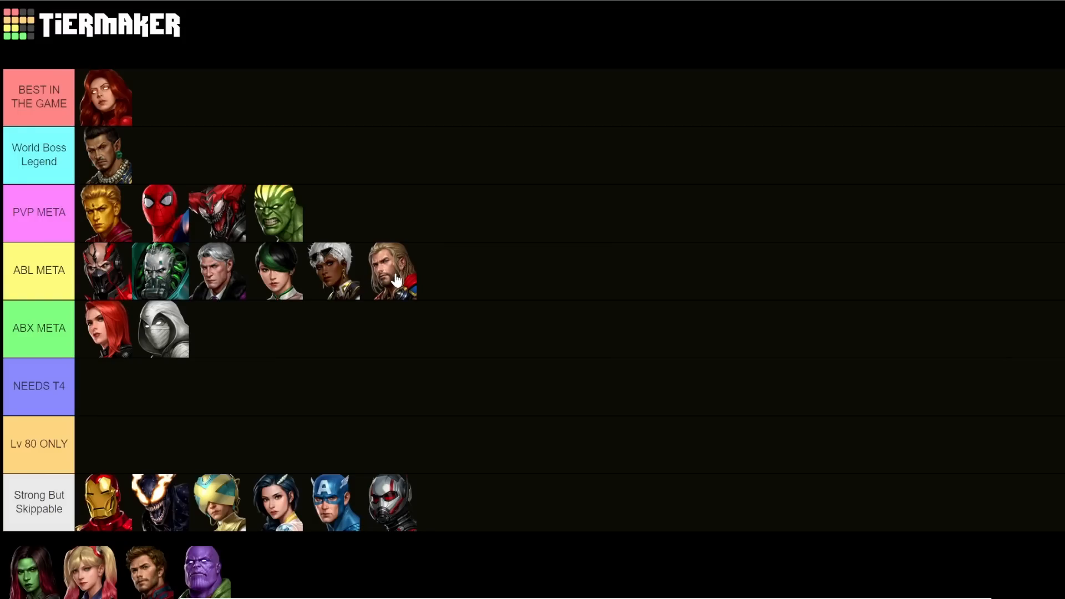
- Put Thor in World Boss Legend and settle Star-Lord at the end of ABL META after trying NEEDS T4
left_click_drag(392, 269, 190, 155)
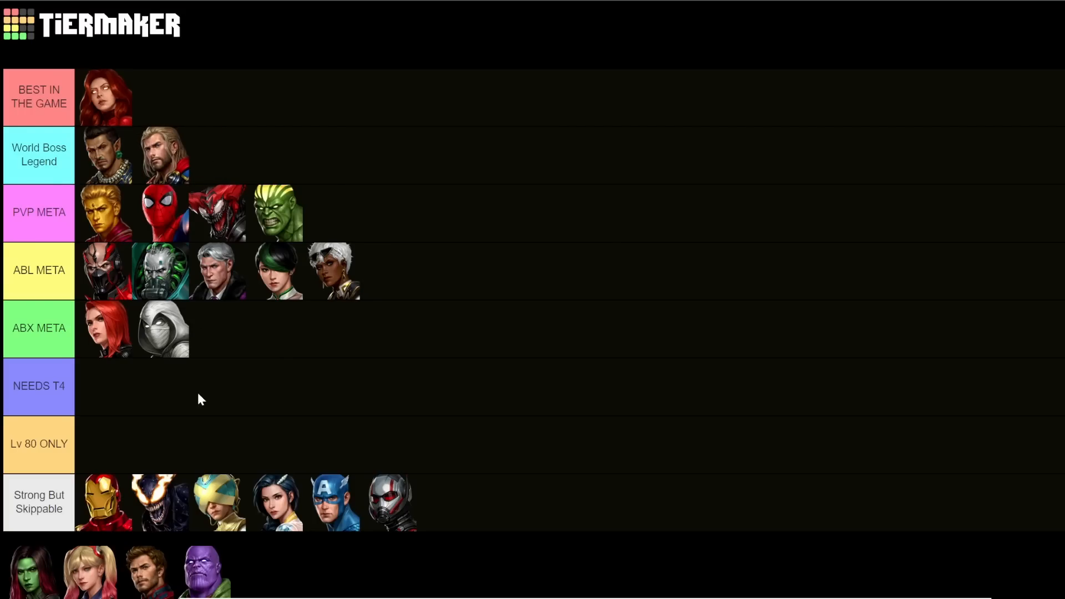
left_click_drag(143, 570, 390, 271)
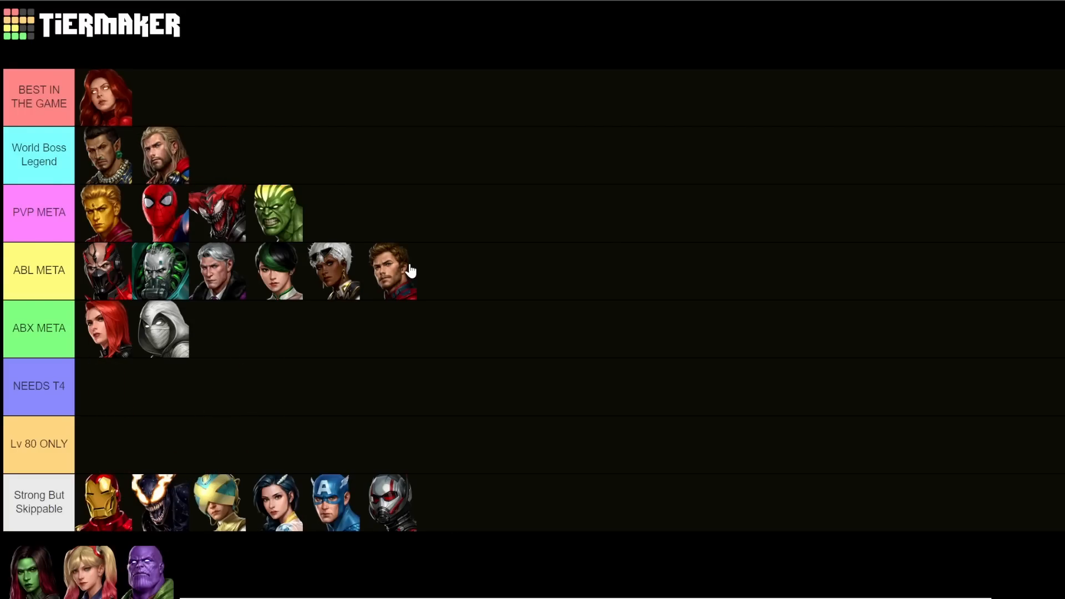
mouse_move(398, 279)
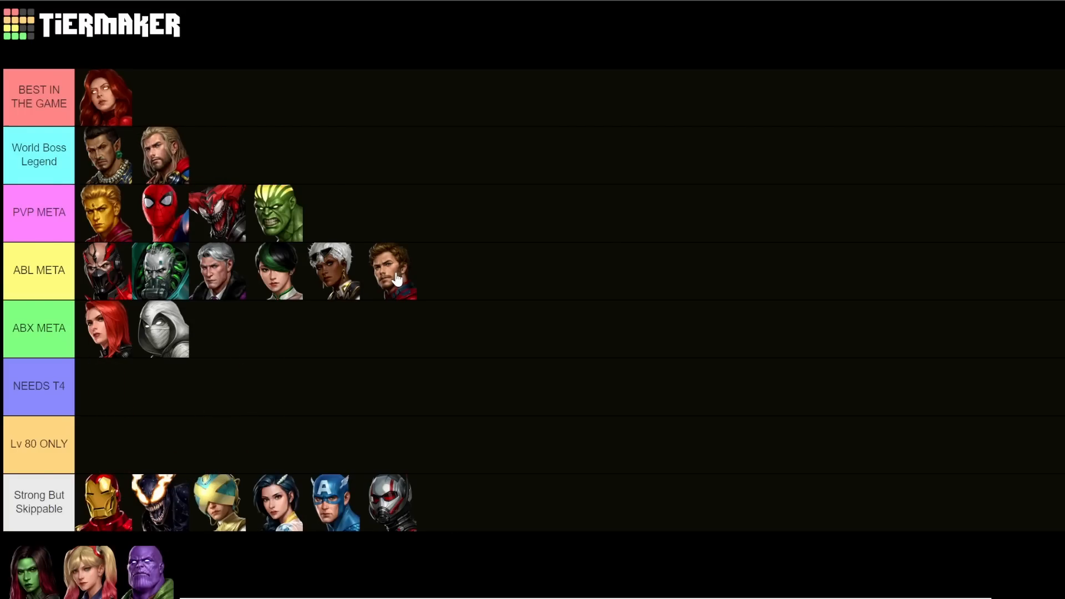
left_click_drag(391, 270, 244, 333)
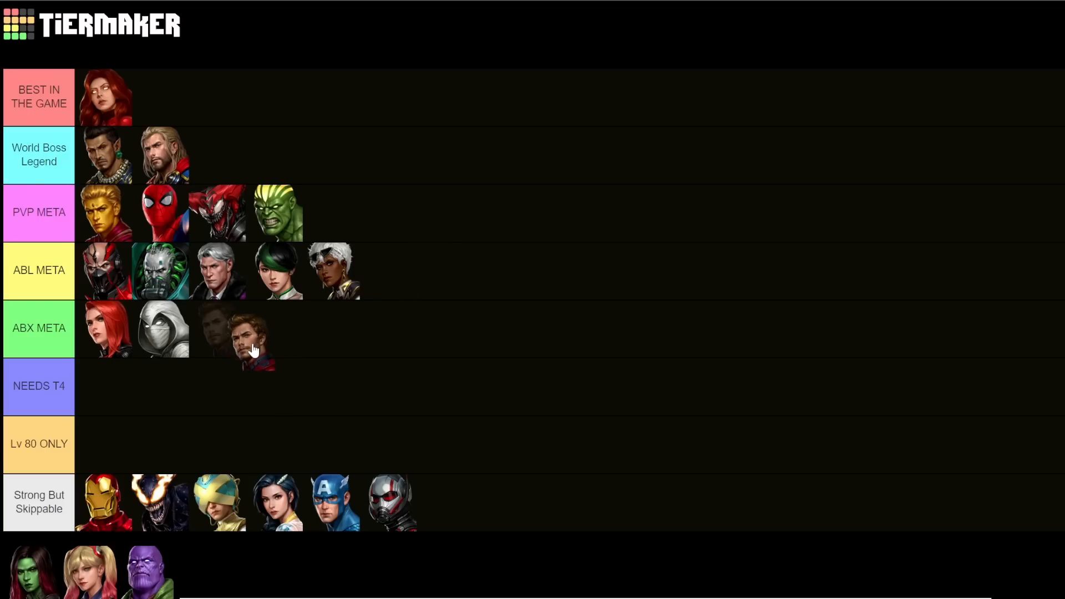
left_click_drag(238, 333, 105, 386)
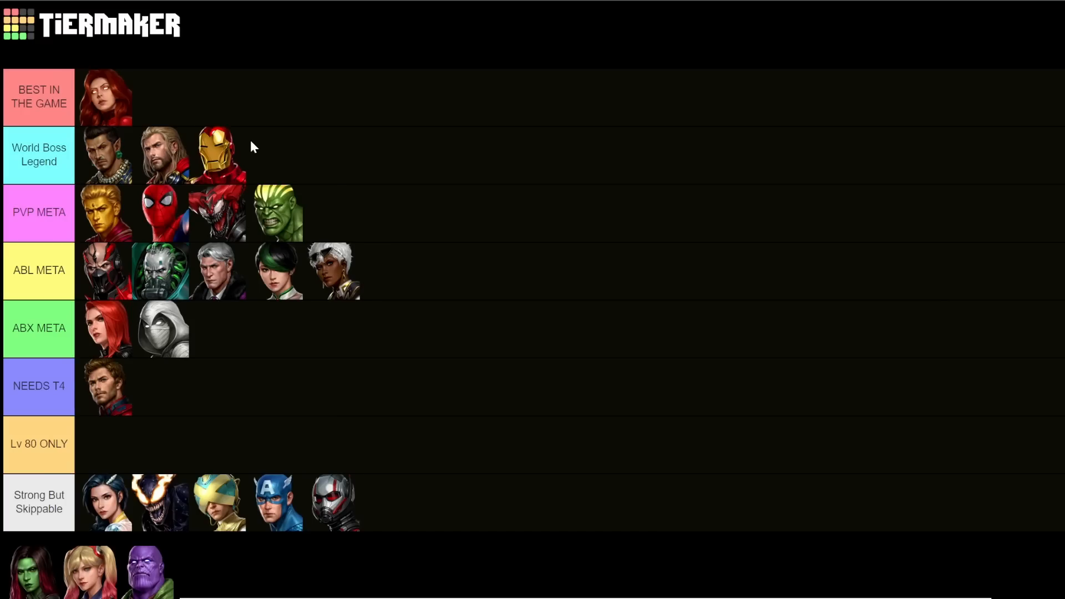
mouse_move(153, 483)
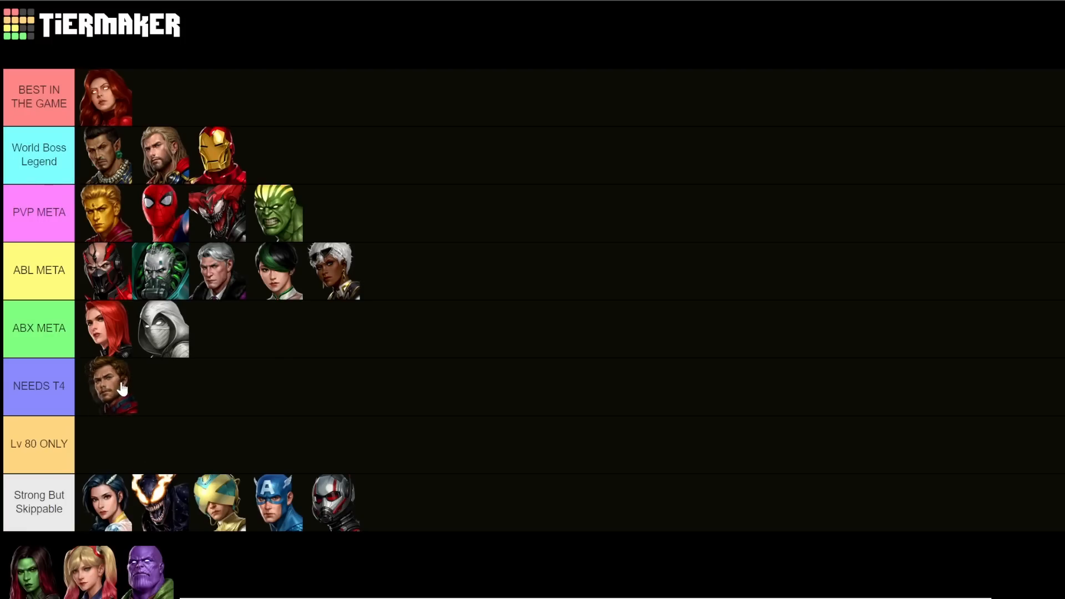
left_click_drag(109, 387, 387, 272)
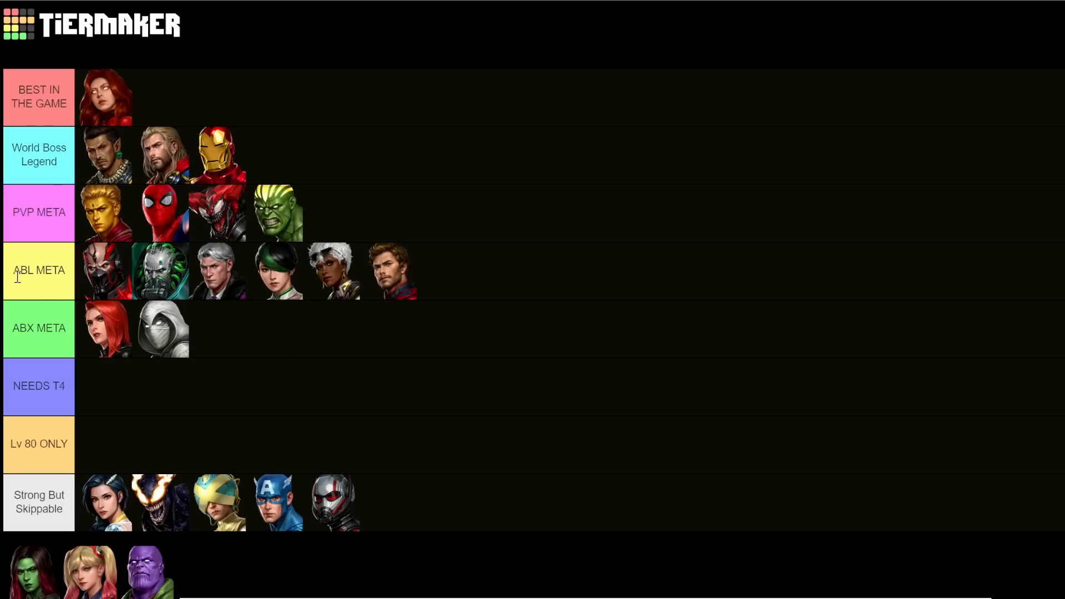
mouse_move(435, 277)
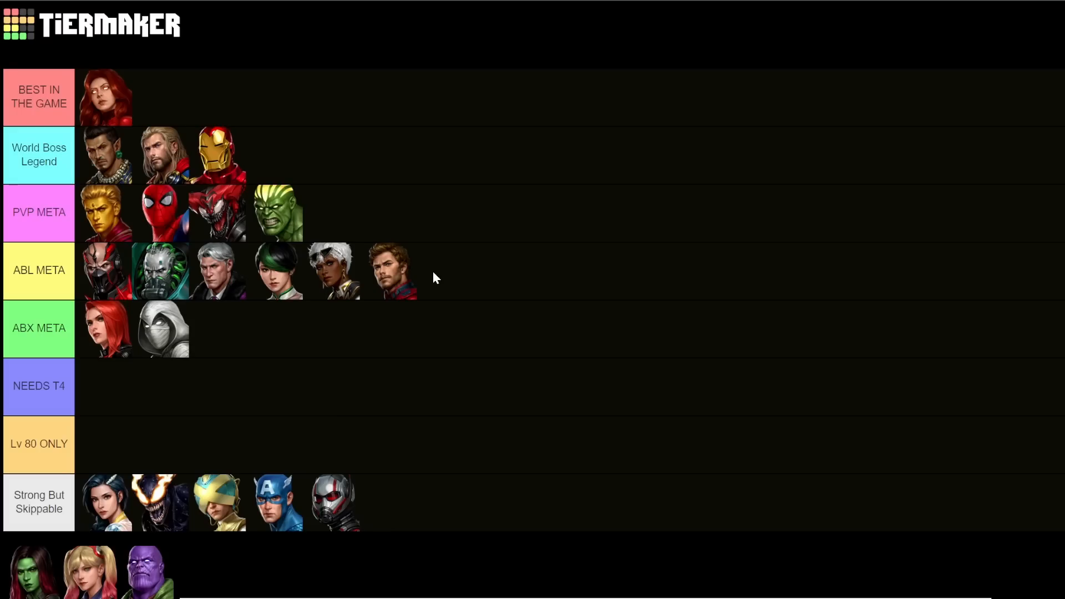
mouse_move(383, 275)
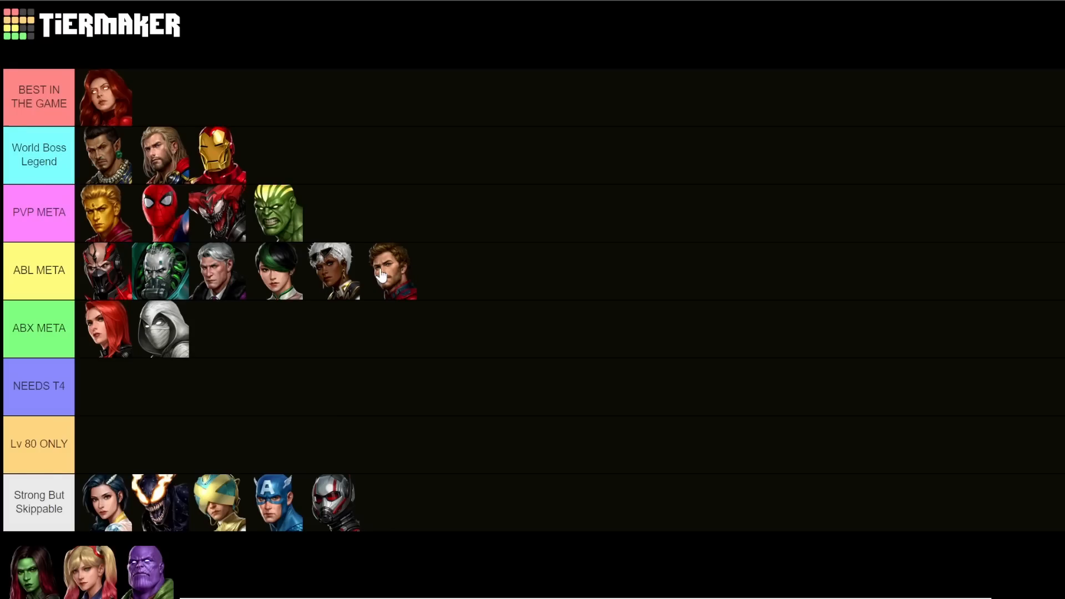
mouse_move(397, 278)
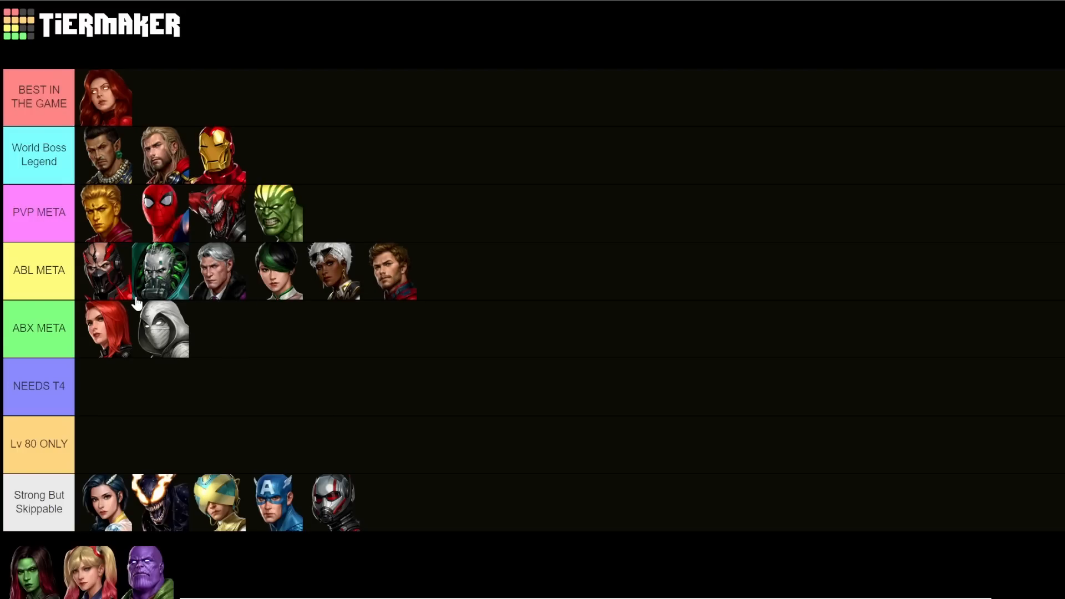
mouse_move(343, 375)
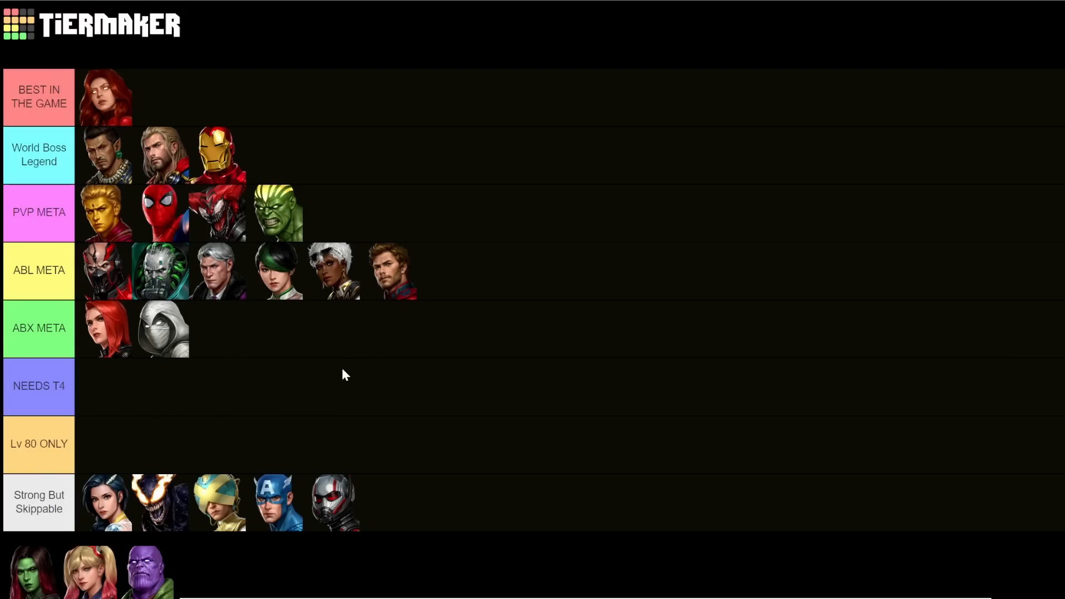
mouse_move(264, 381)
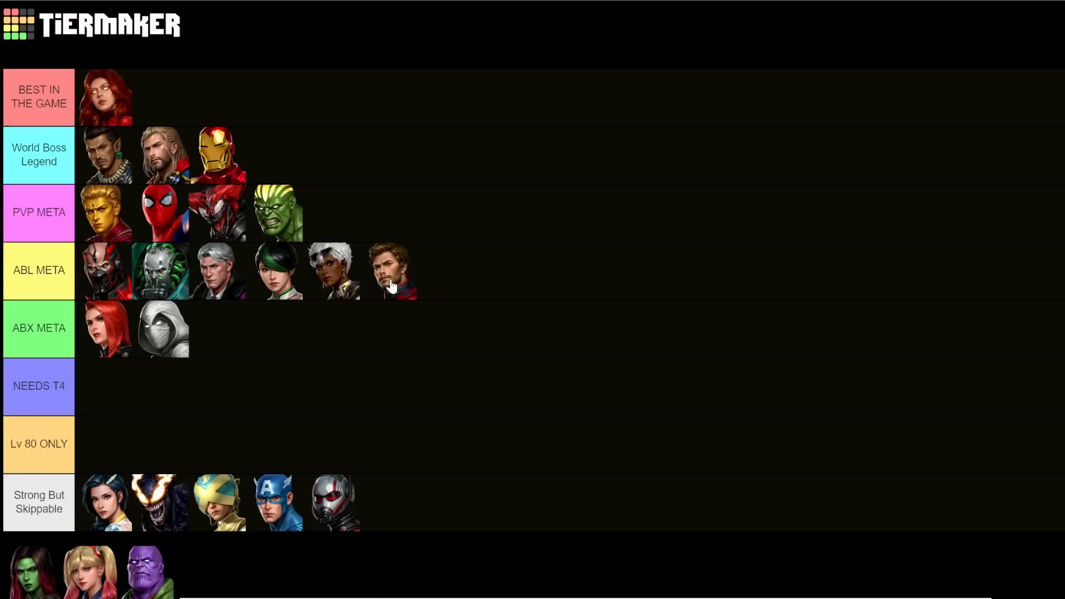
mouse_move(400, 275)
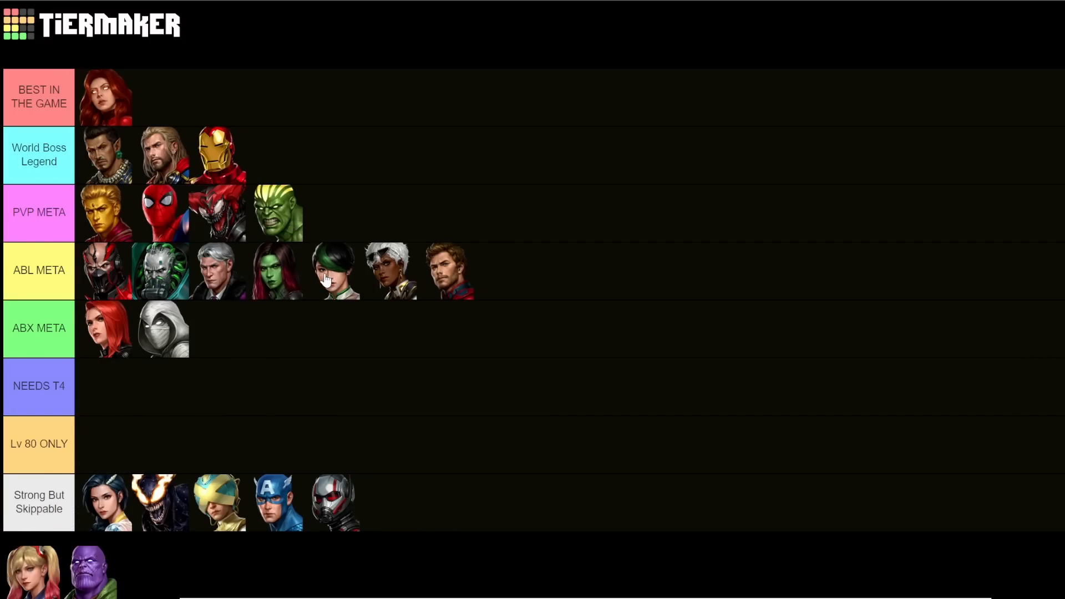
mouse_move(324, 290)
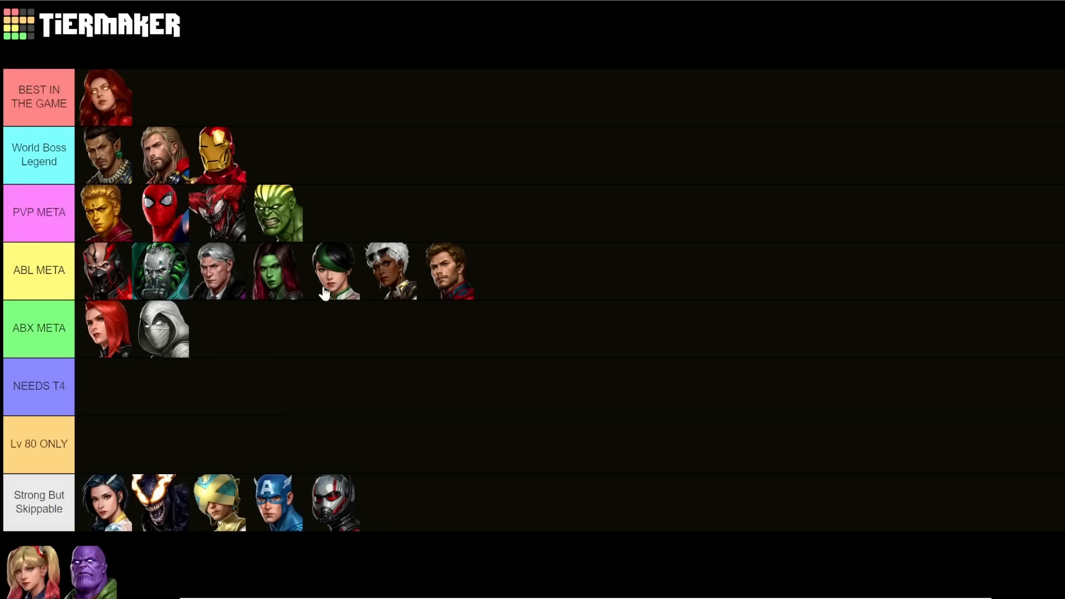
mouse_move(326, 288)
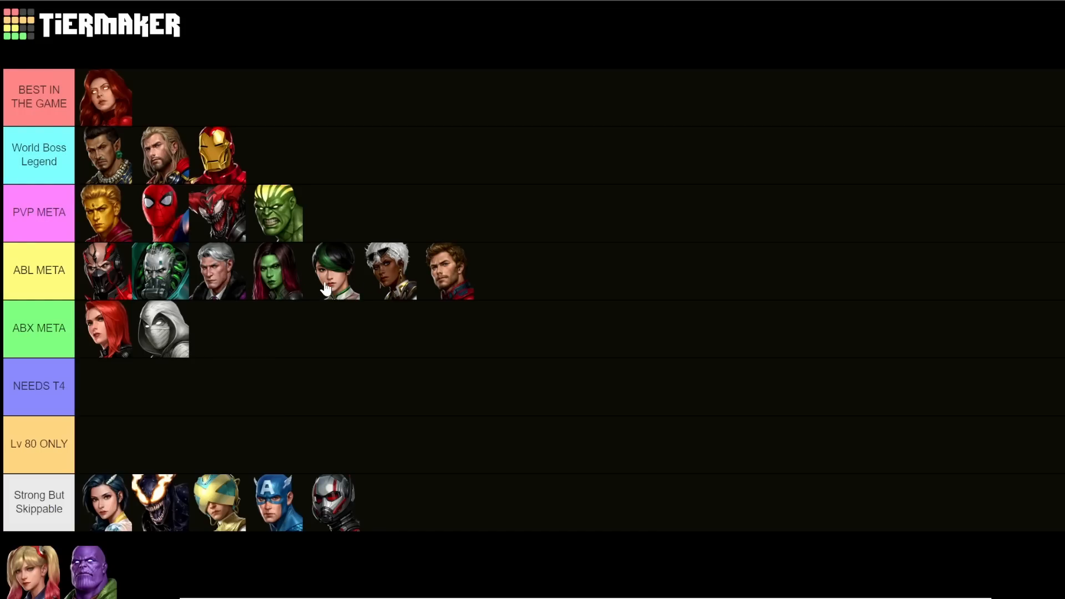
mouse_move(328, 279)
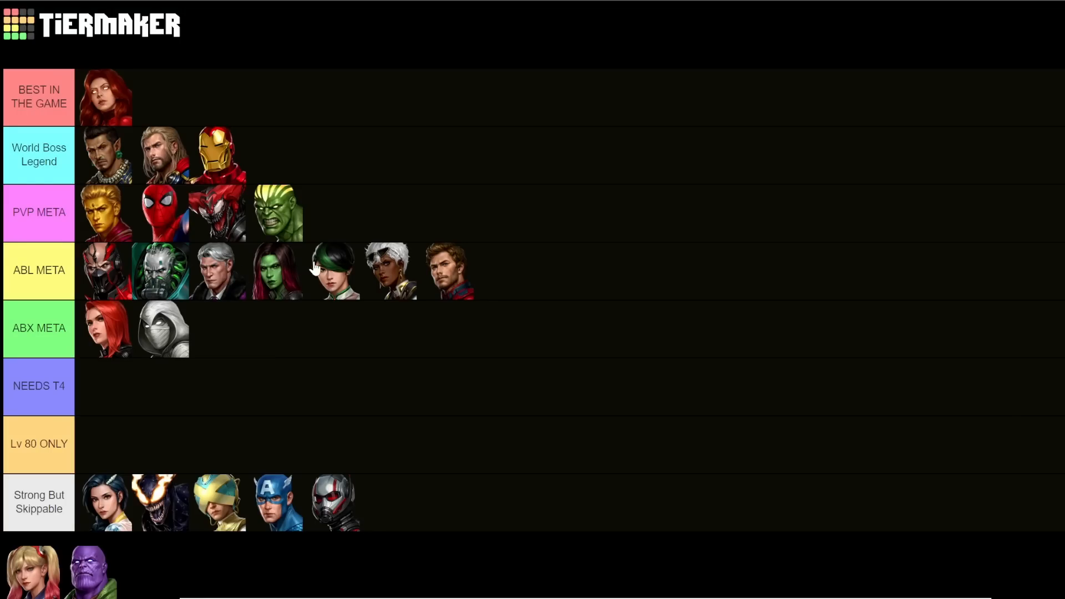
mouse_move(280, 275)
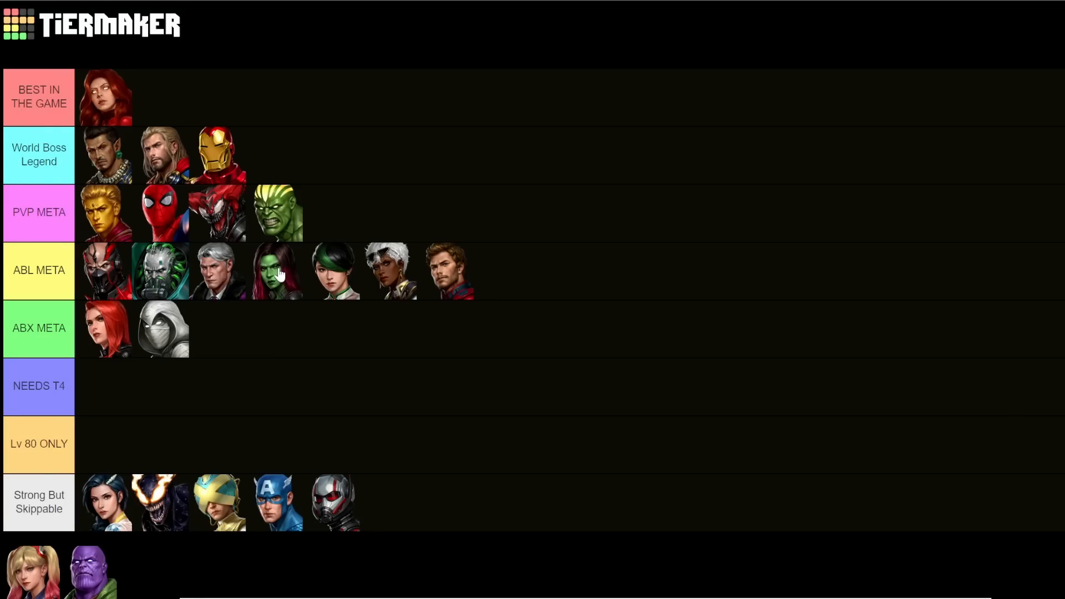
mouse_move(327, 275)
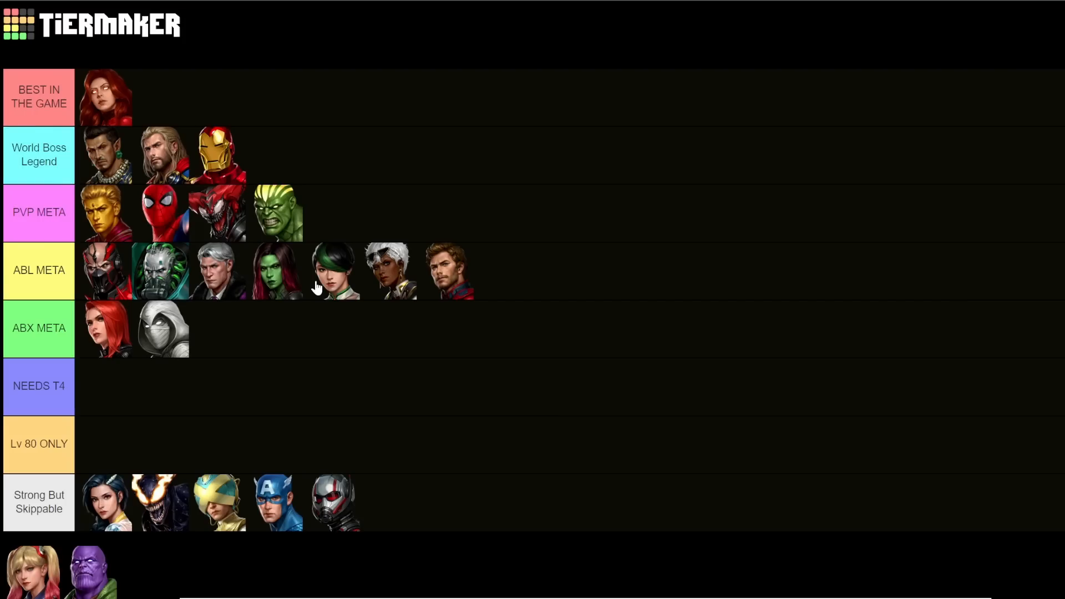
mouse_move(327, 272)
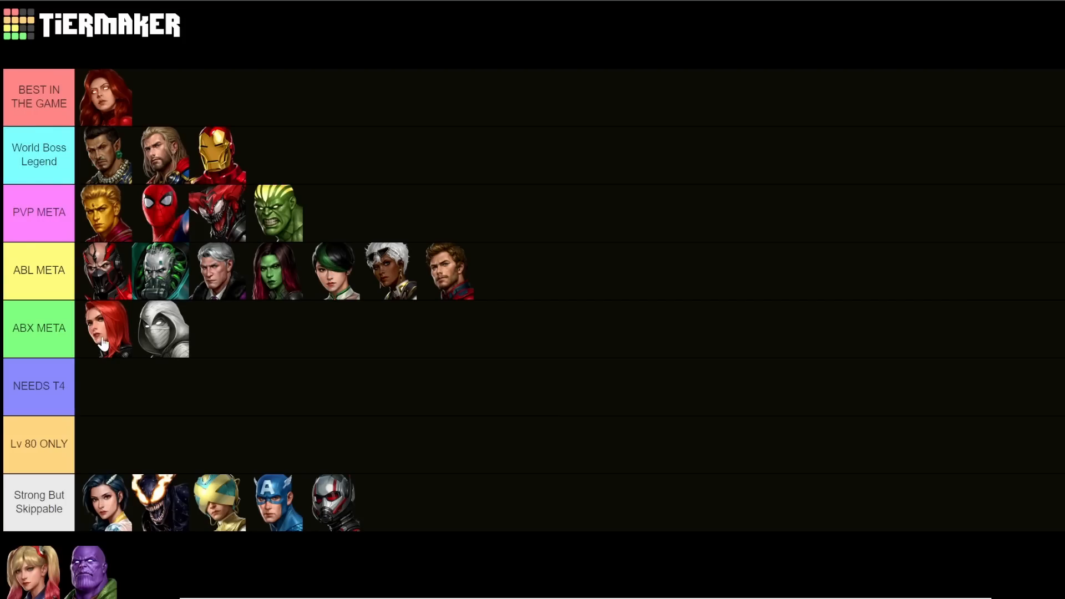
mouse_move(299, 278)
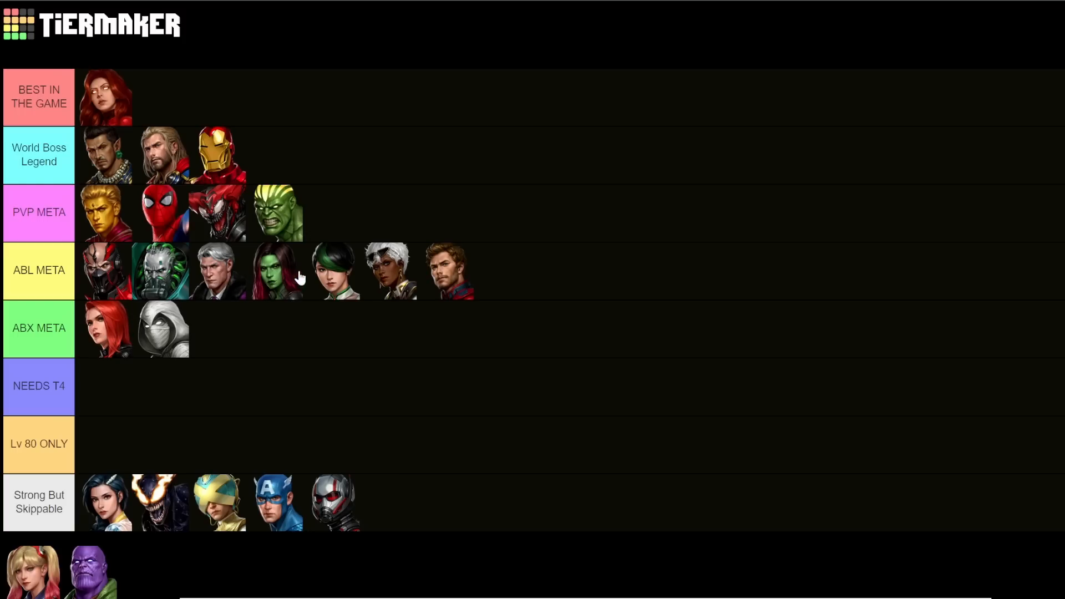
mouse_move(327, 290)
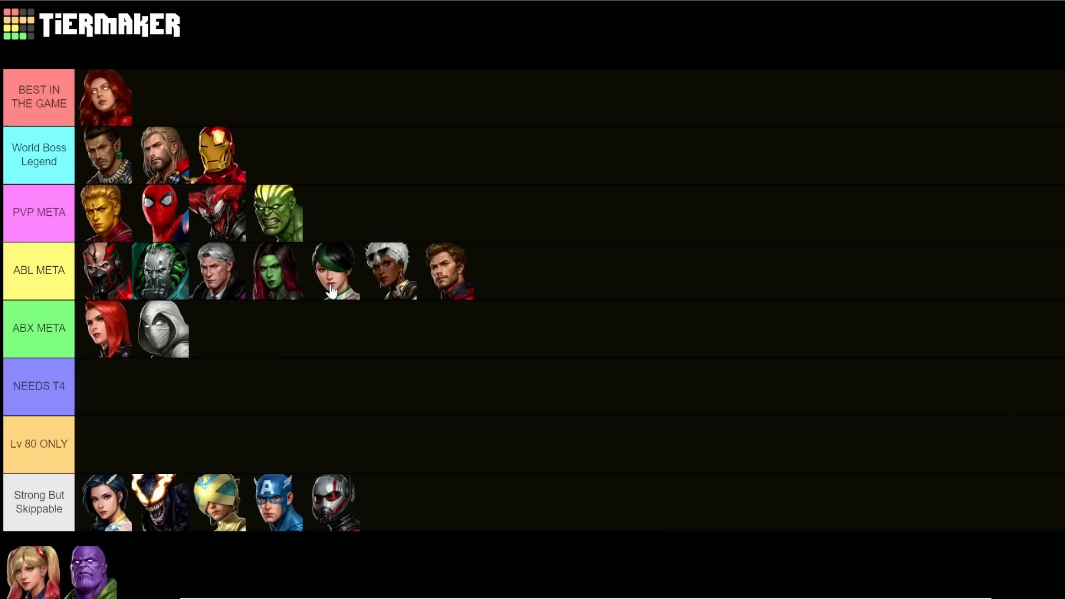
mouse_move(102, 336)
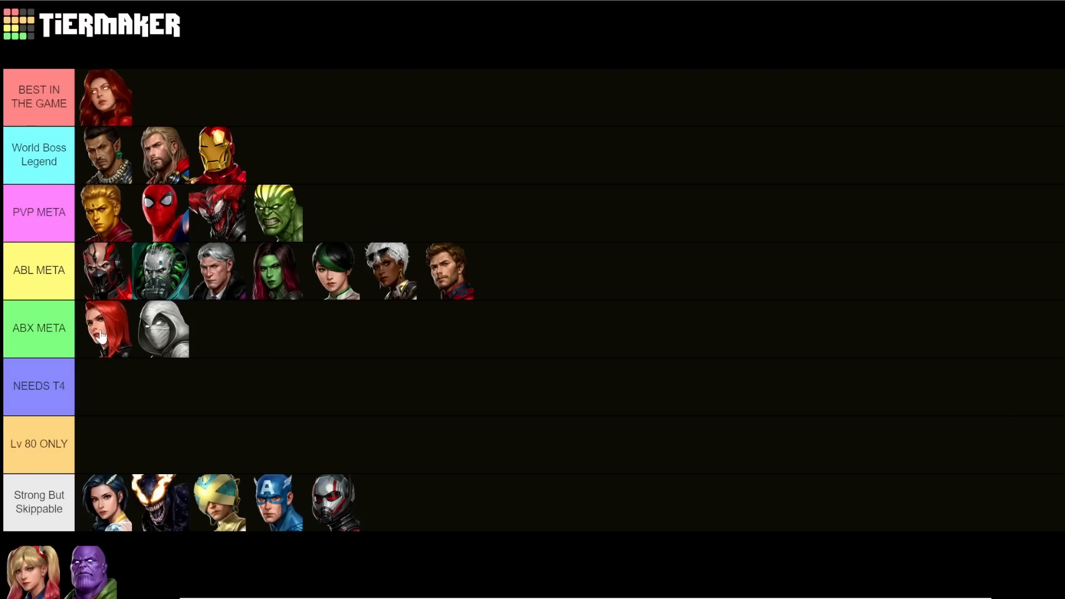
mouse_move(100, 364)
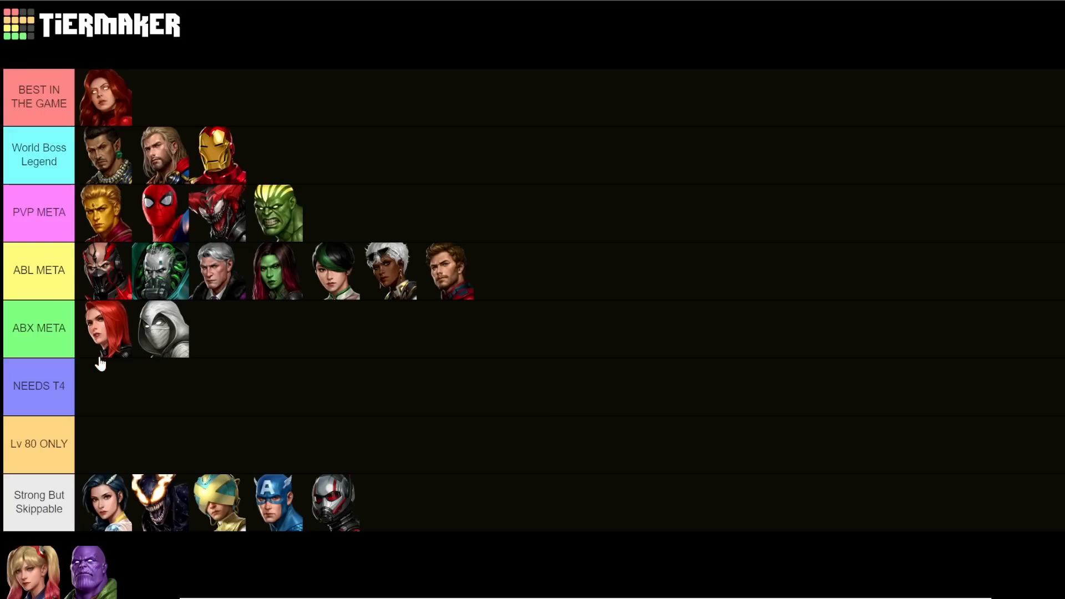
mouse_move(98, 367)
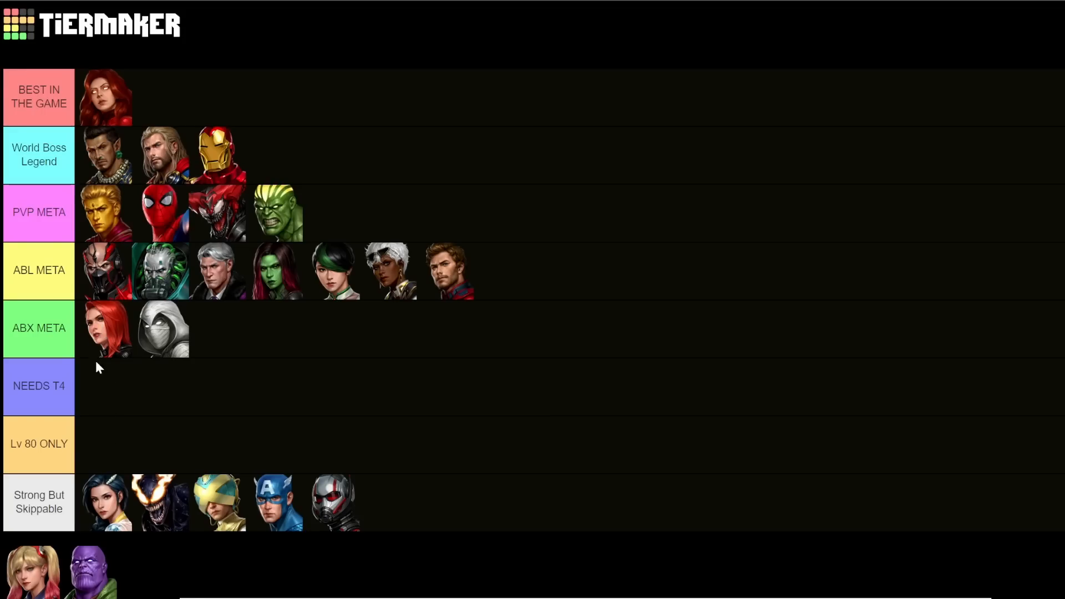
mouse_move(307, 295)
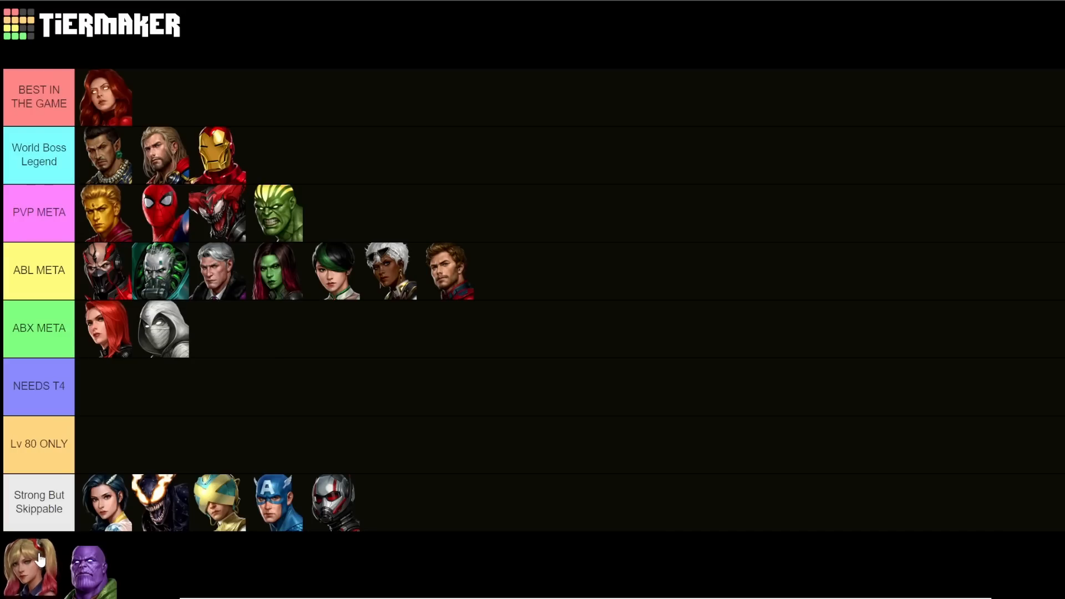
- Place the blonde pigtailed hero and a Strong But Skippable hero into Lv 80 ONLY
left_click_drag(28, 567, 103, 444)
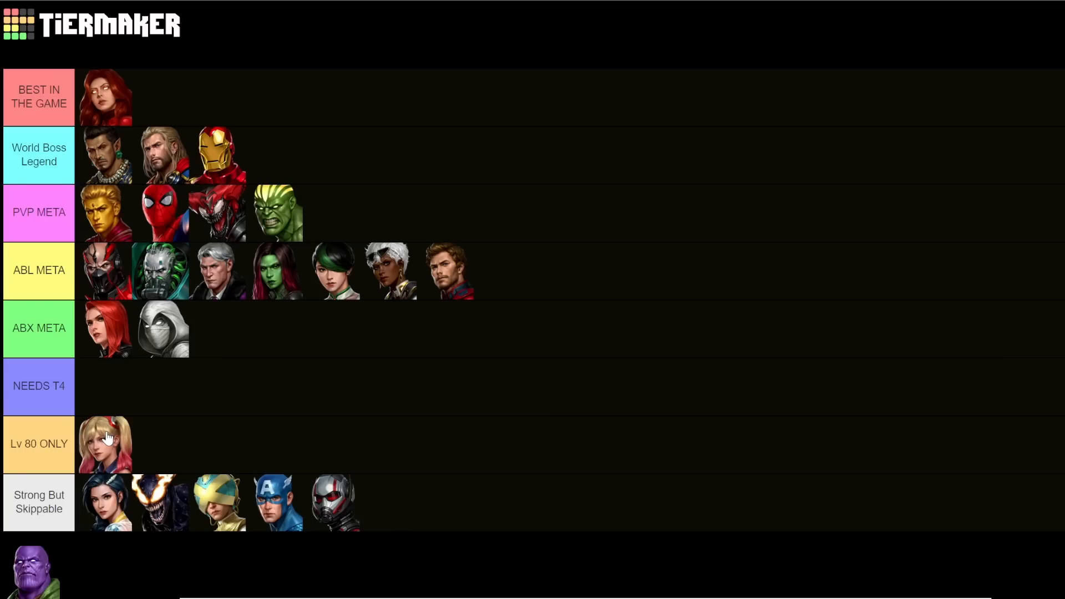
mouse_move(239, 493)
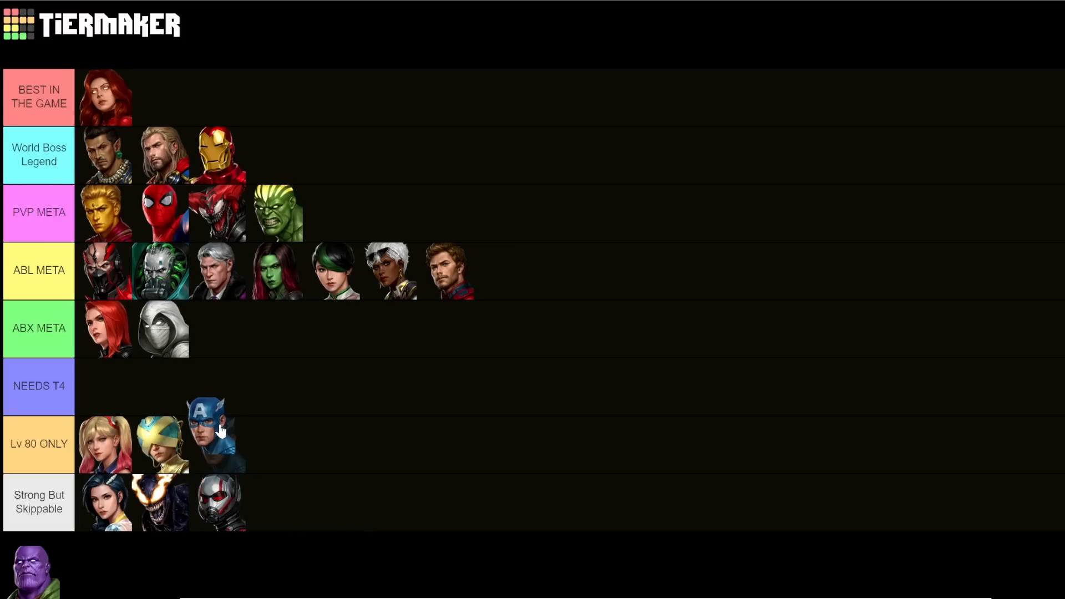
left_click_drag(161, 503, 272, 445)
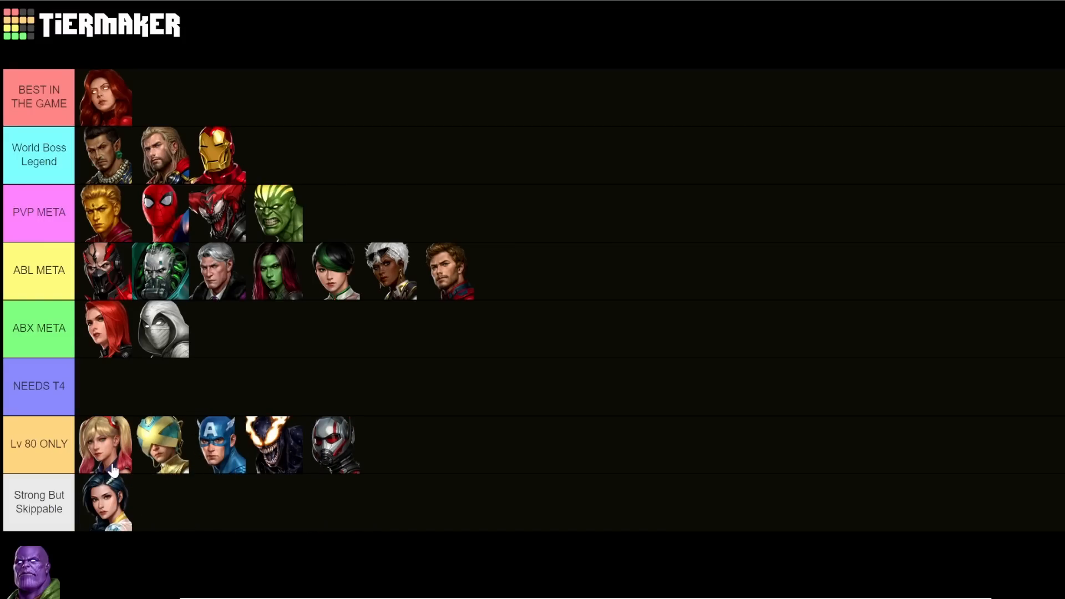
mouse_move(116, 454)
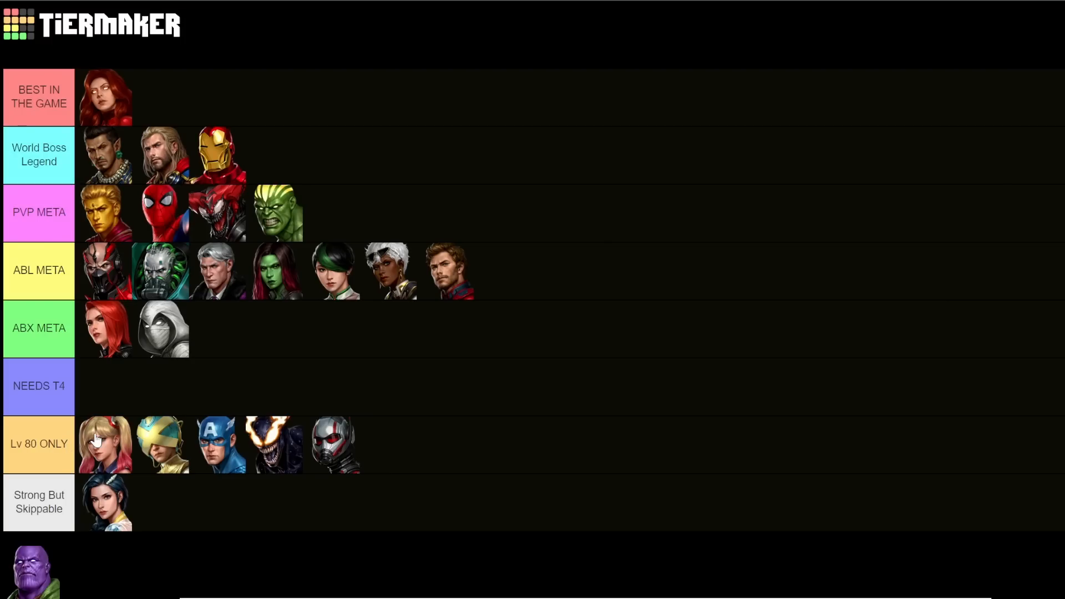
mouse_move(191, 467)
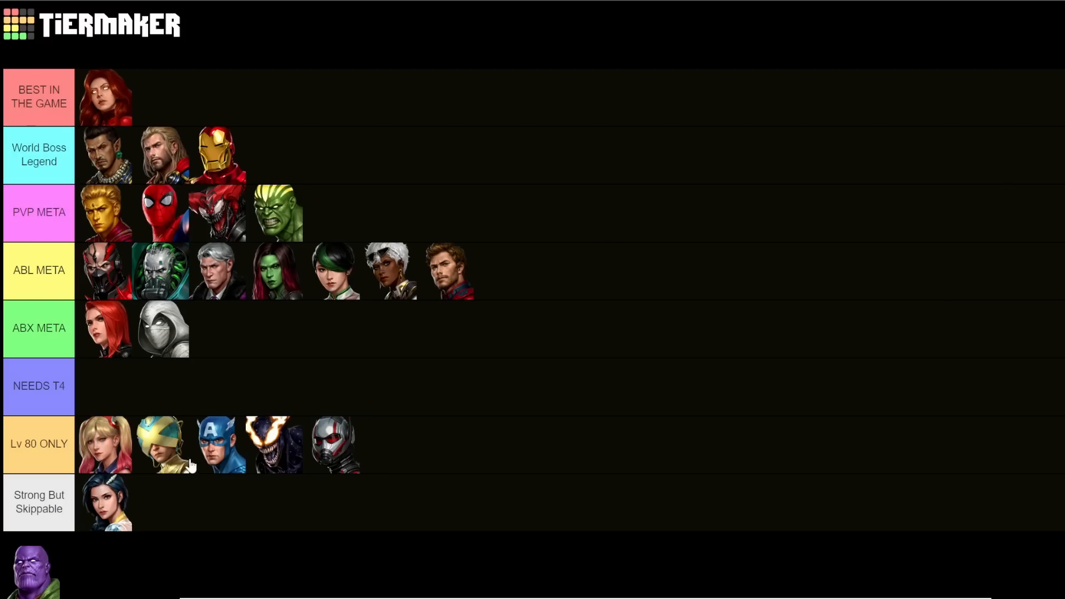
mouse_move(384, 452)
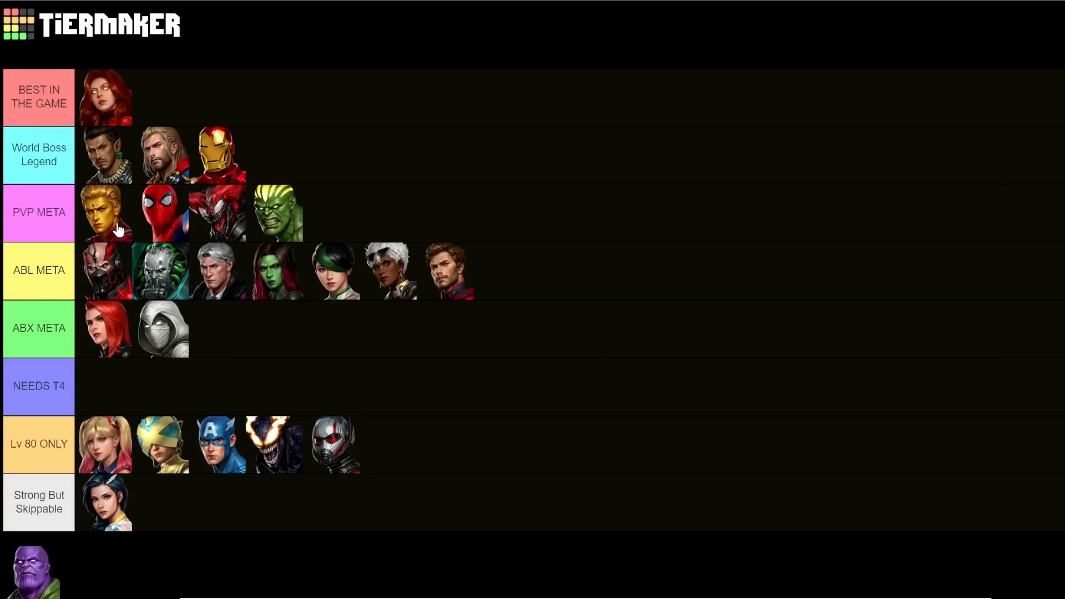
left_click_drag(104, 212, 104, 444)
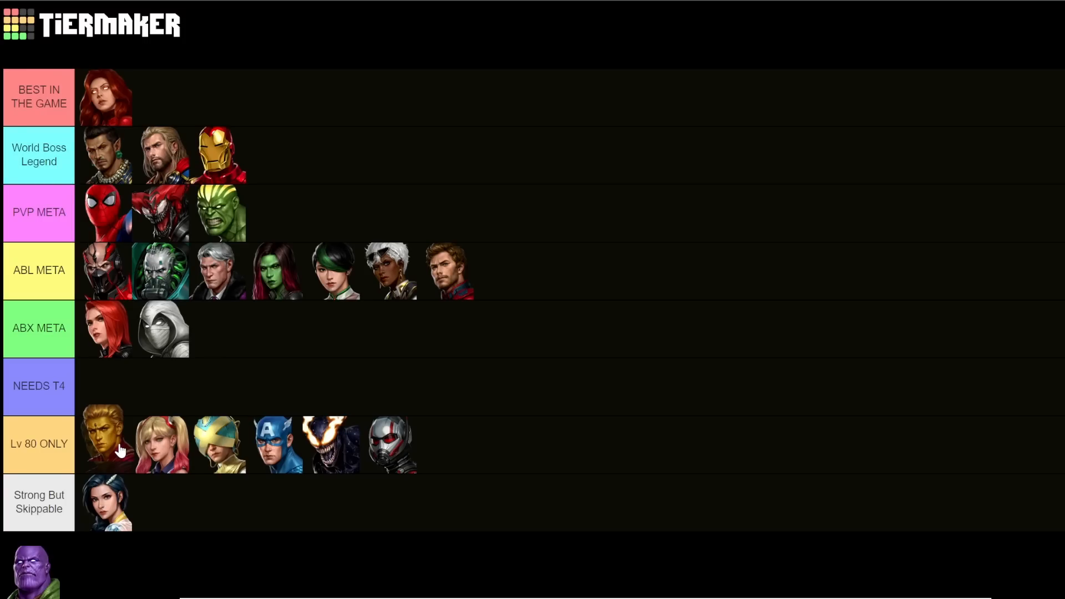
left_click_drag(103, 445, 103, 212)
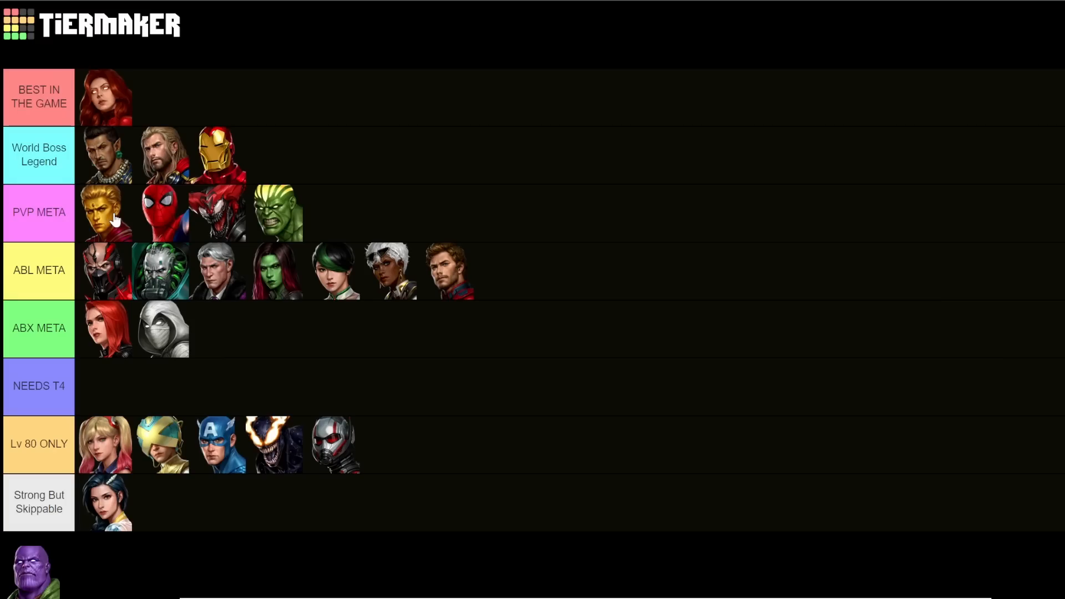
mouse_move(106, 93)
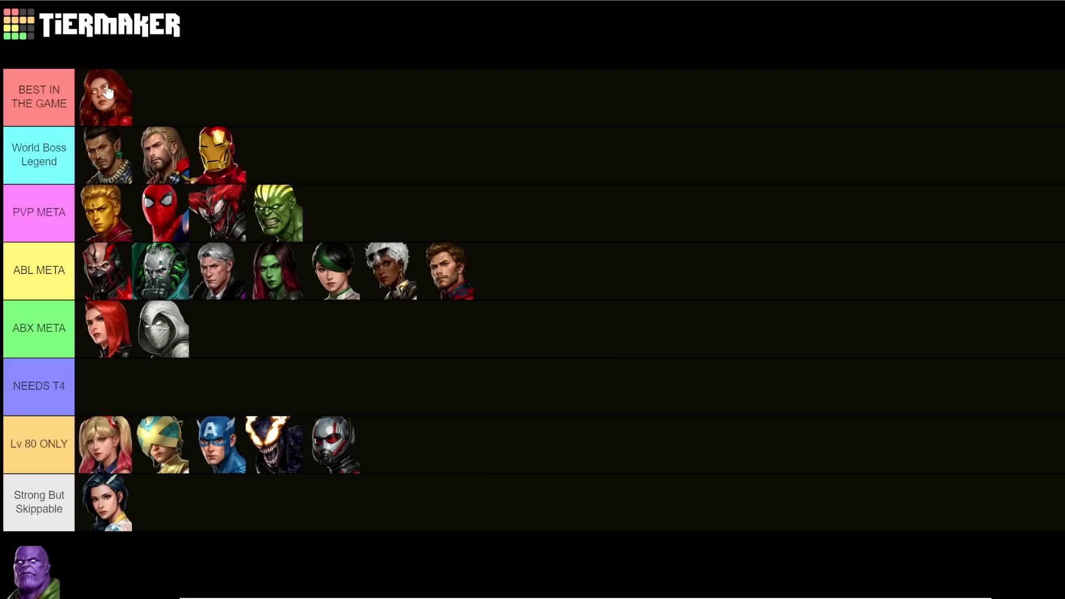
mouse_move(103, 212)
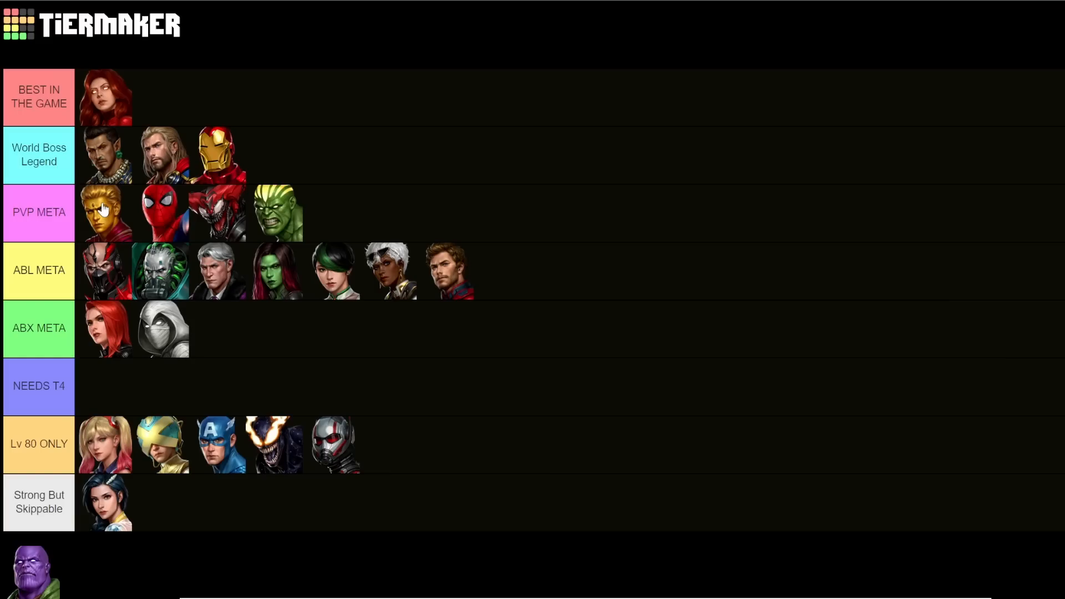
mouse_move(98, 224)
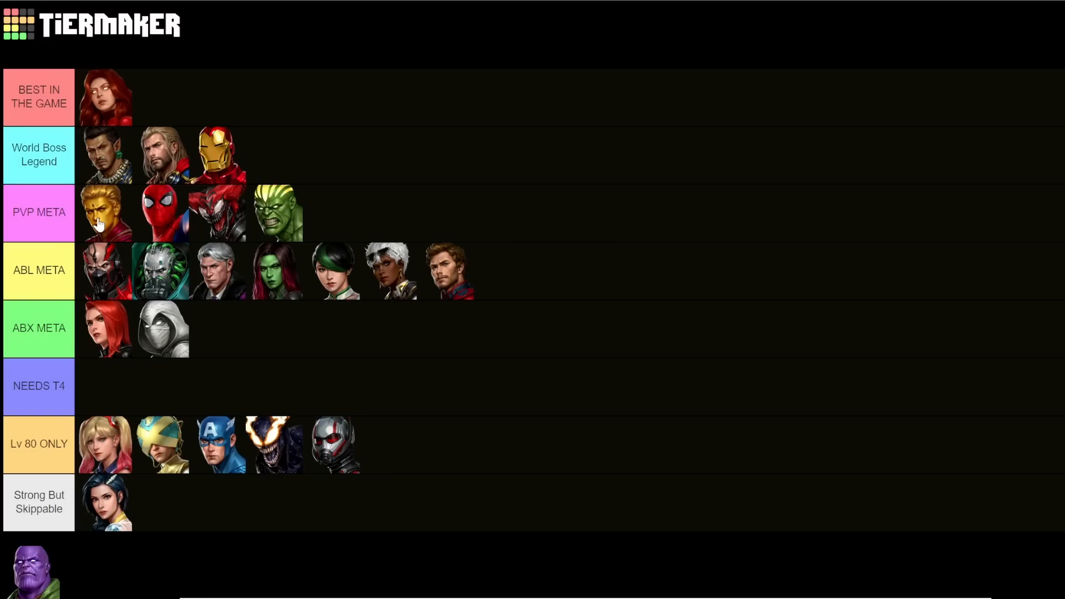
- Drop Thanos from the pool into ABL META as its second hero
left_click_drag(29, 576, 105, 328)
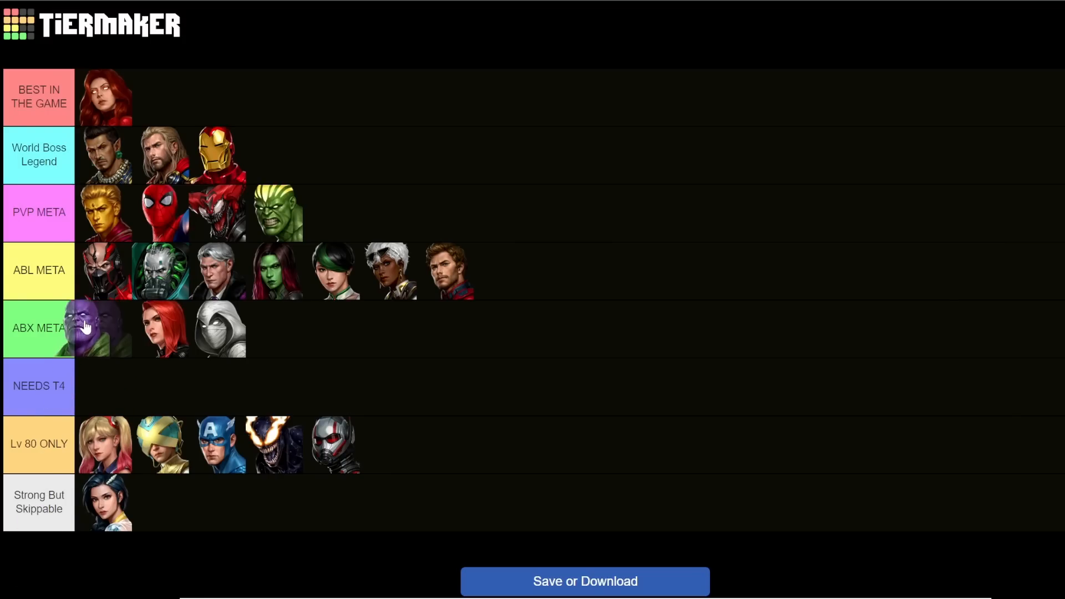
left_click_drag(105, 329, 104, 270)
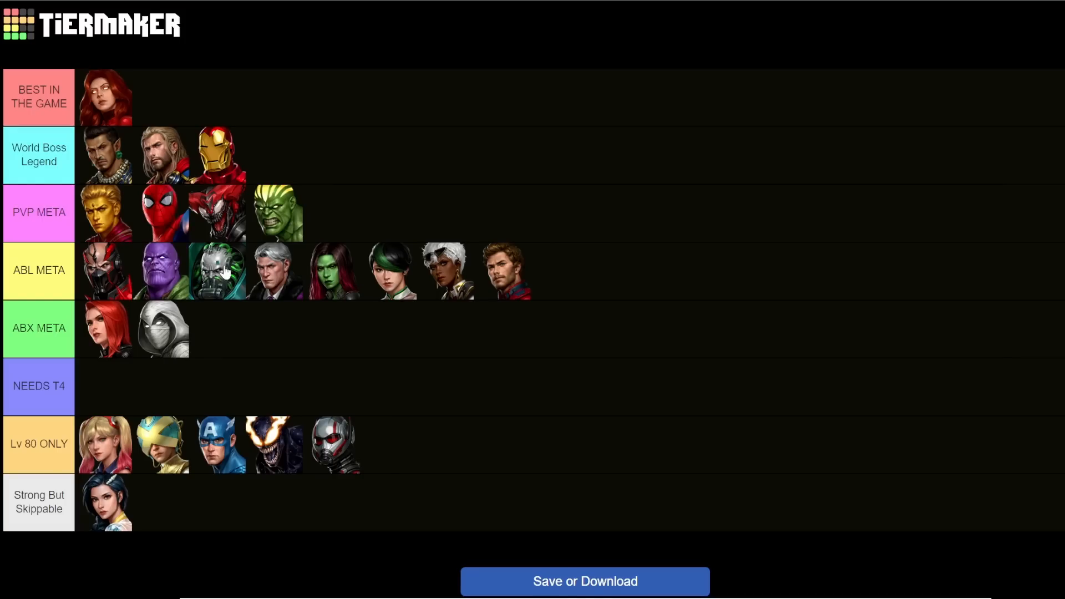
mouse_move(460, 292)
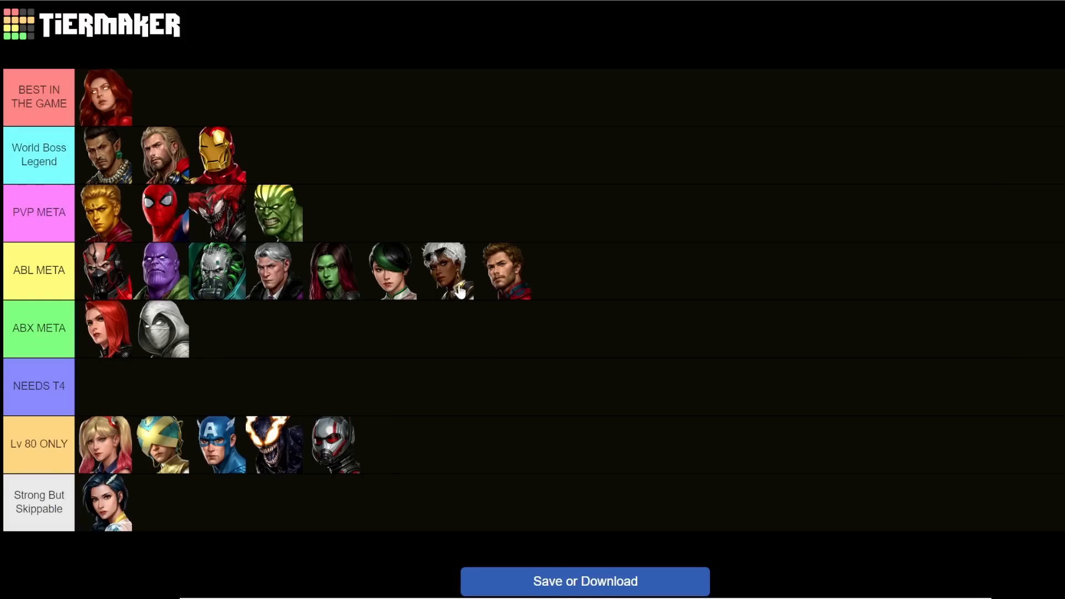
mouse_move(310, 287)
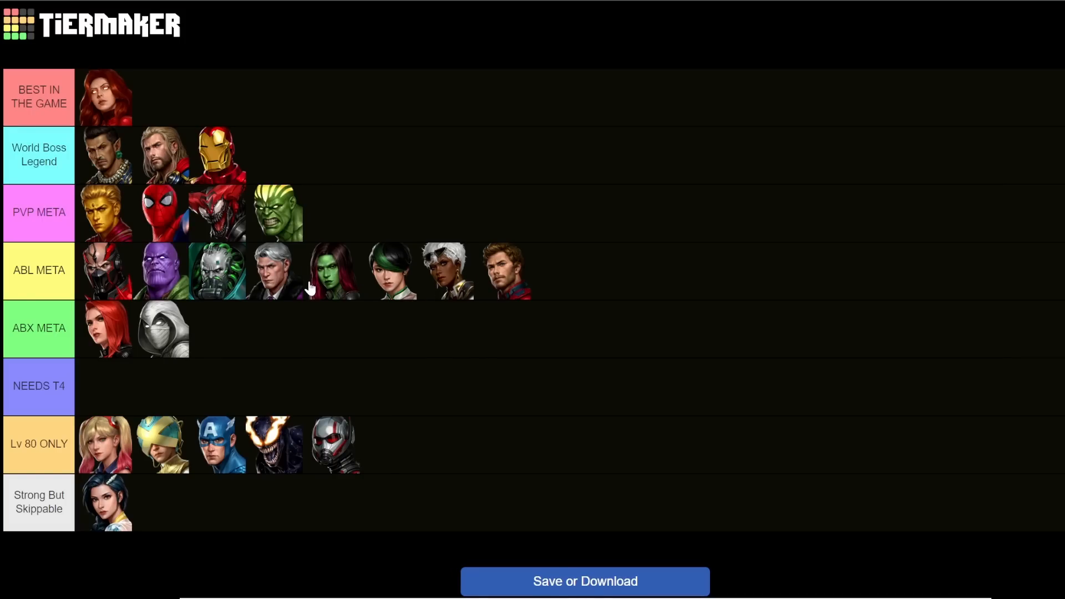
mouse_move(209, 281)
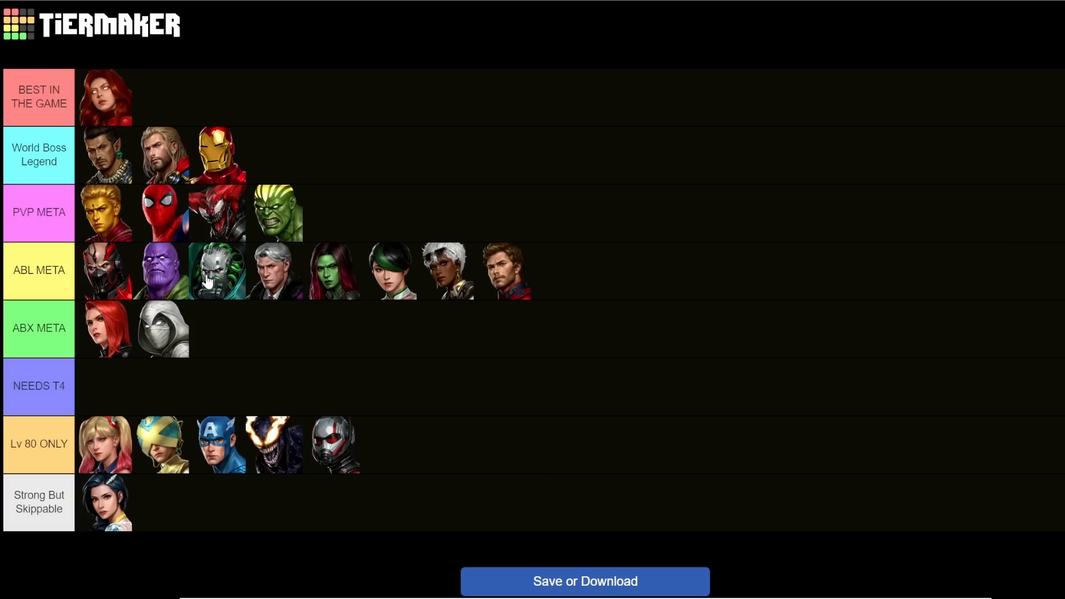
mouse_move(175, 285)
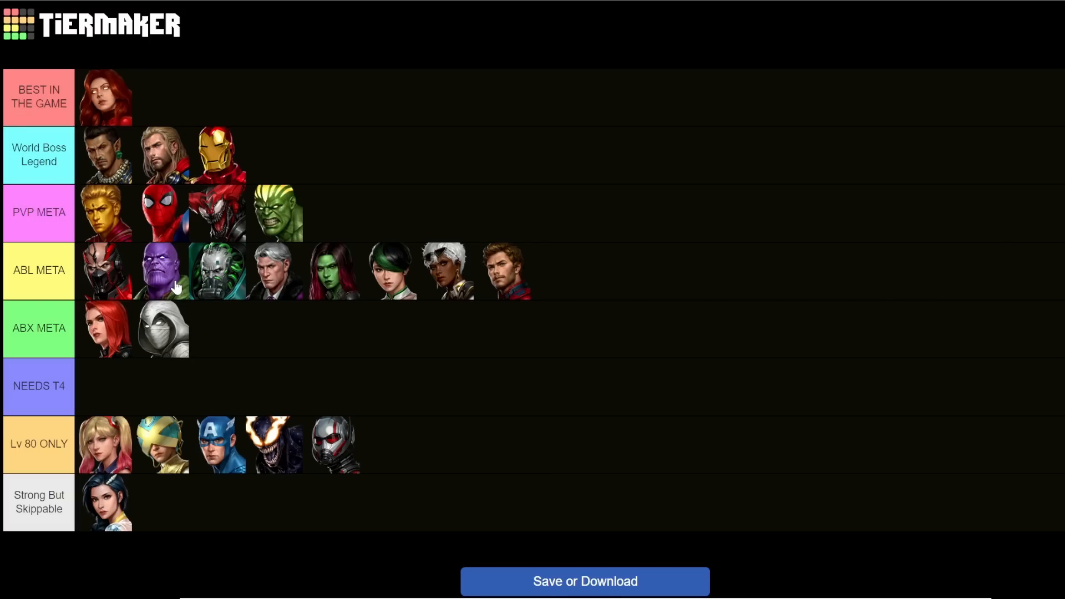
mouse_move(191, 285)
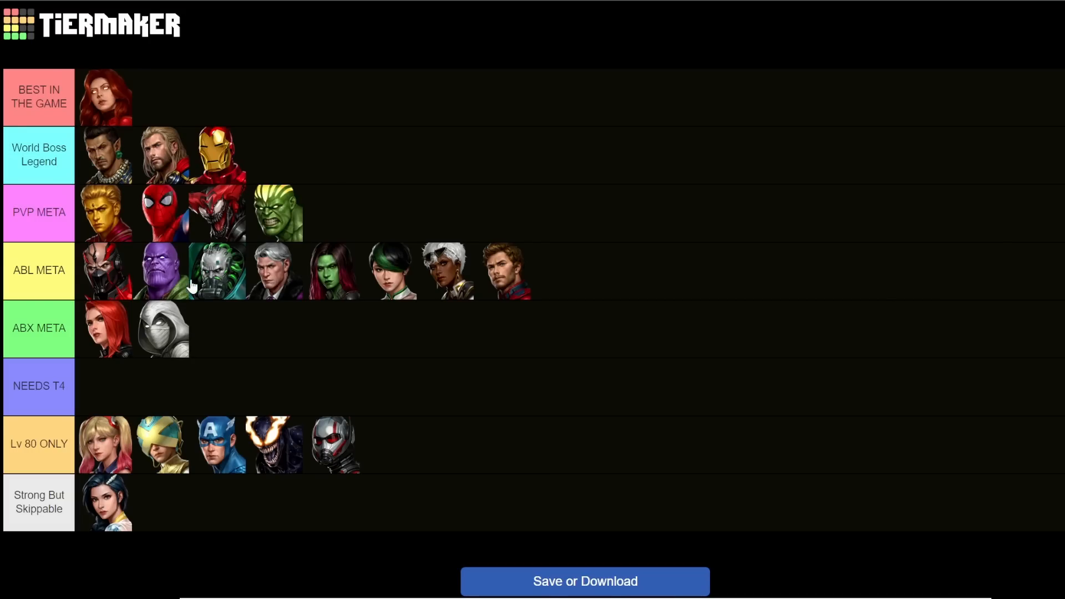
mouse_move(227, 298)
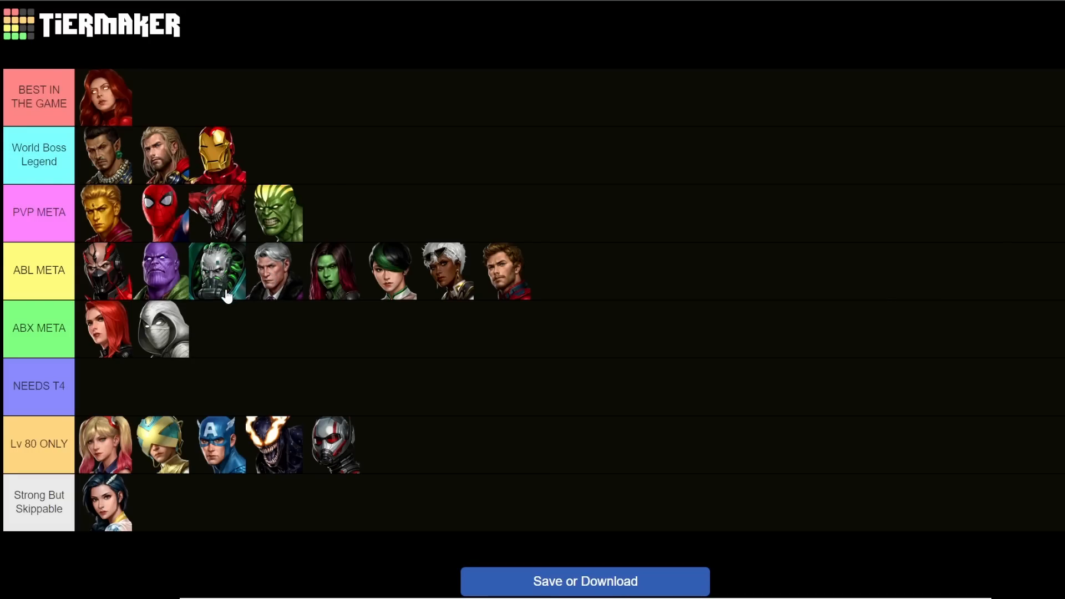
mouse_move(121, 281)
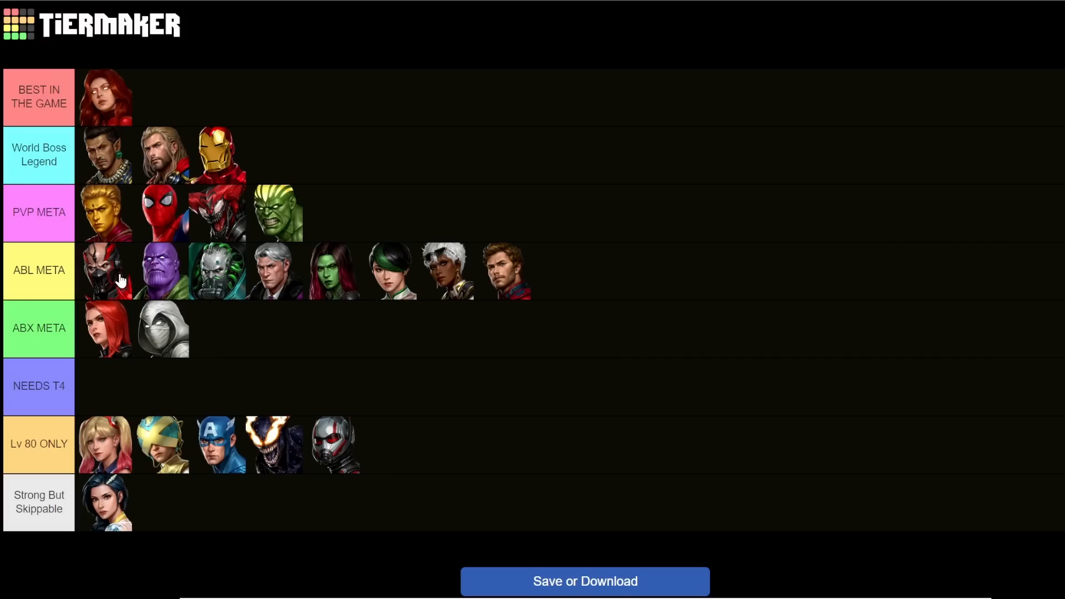
mouse_move(119, 293)
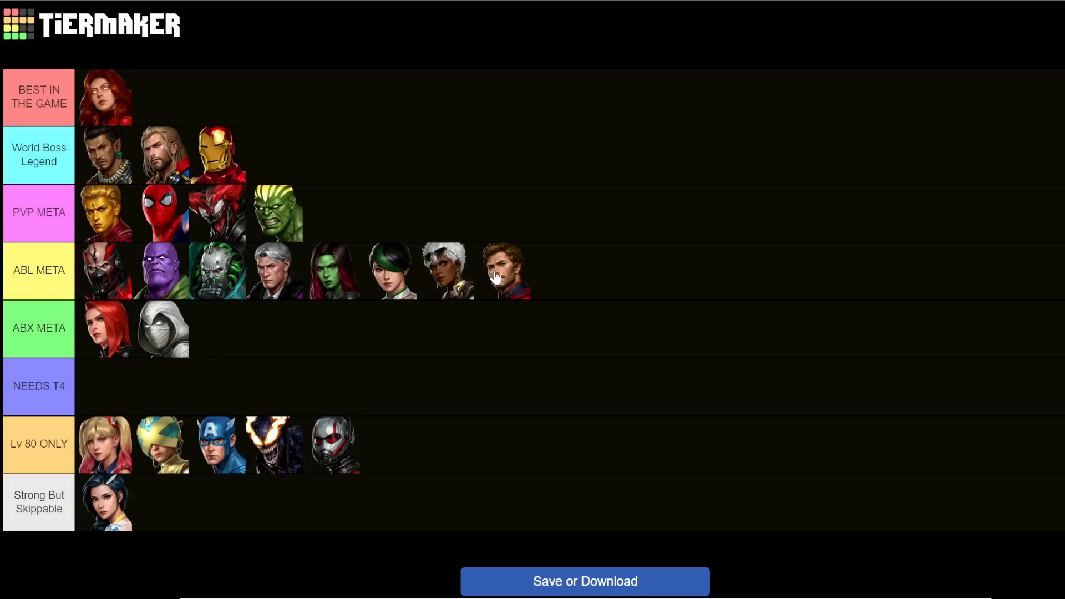
mouse_move(515, 275)
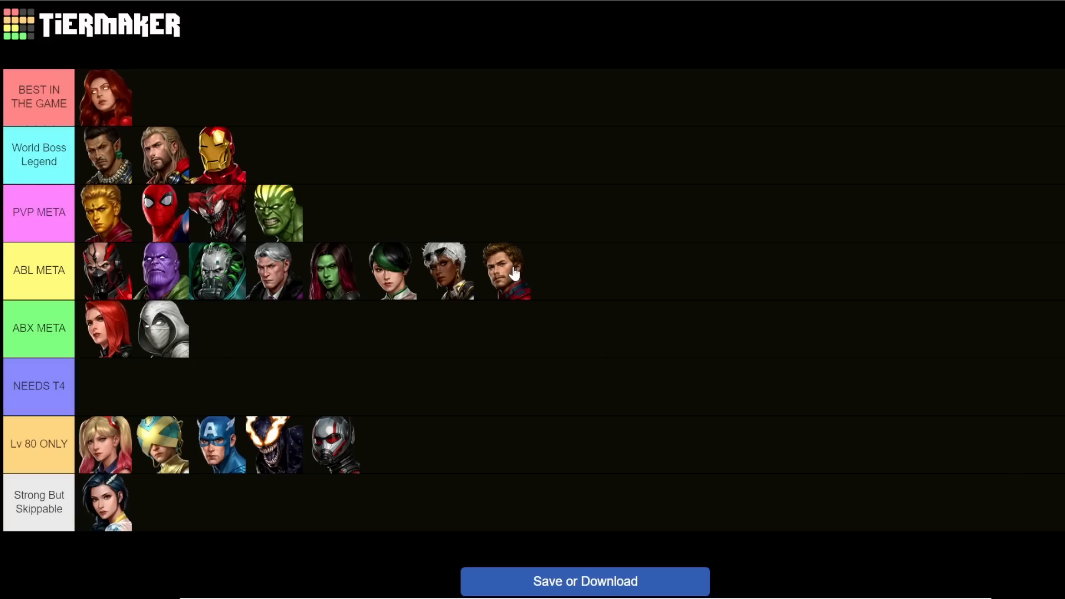
mouse_move(134, 278)
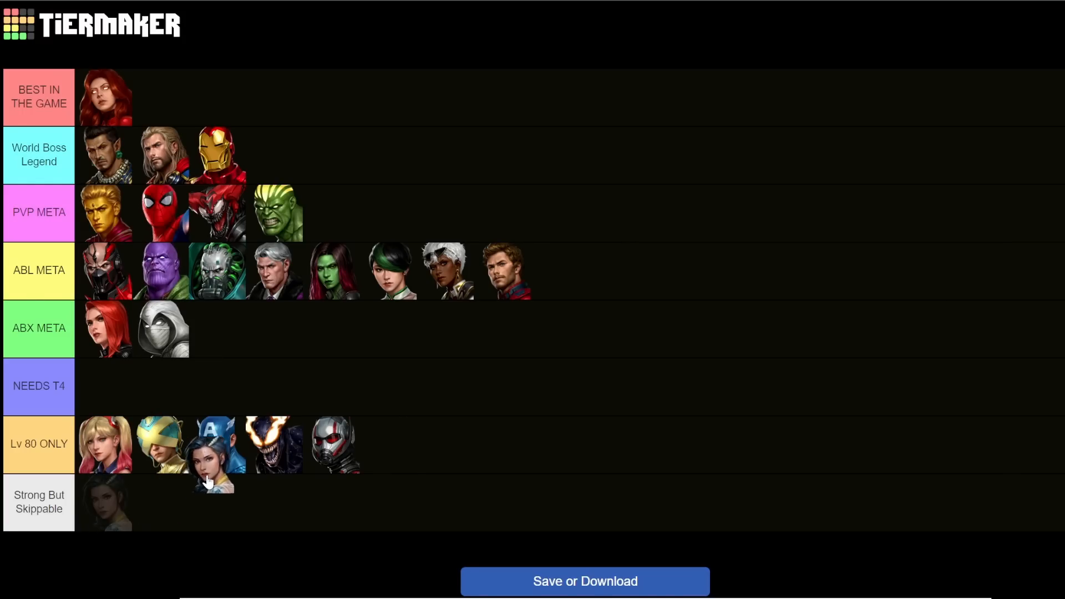
- Move the dark-haired heroine into NEEDS T4 and delete the empty Strong But Skippable row
left_click_drag(213, 484, 105, 386)
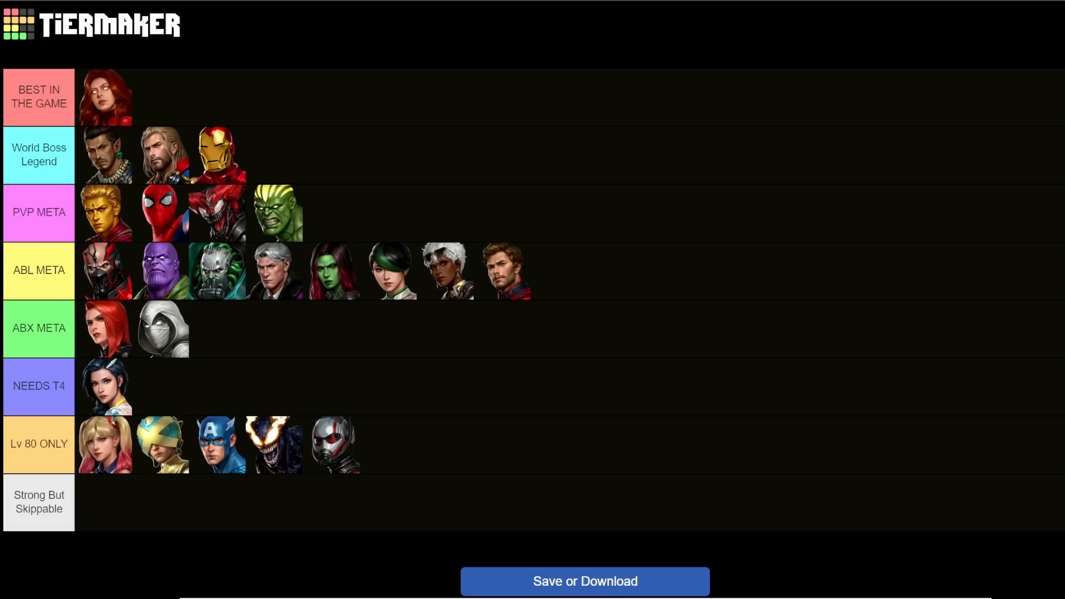
left_click(584, 581)
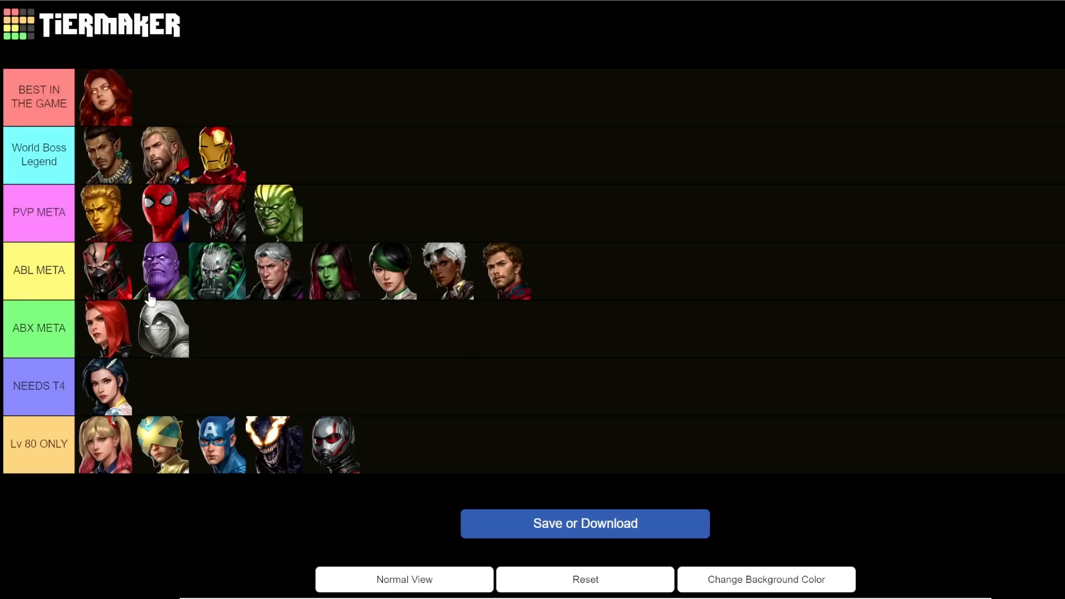
mouse_move(438, 437)
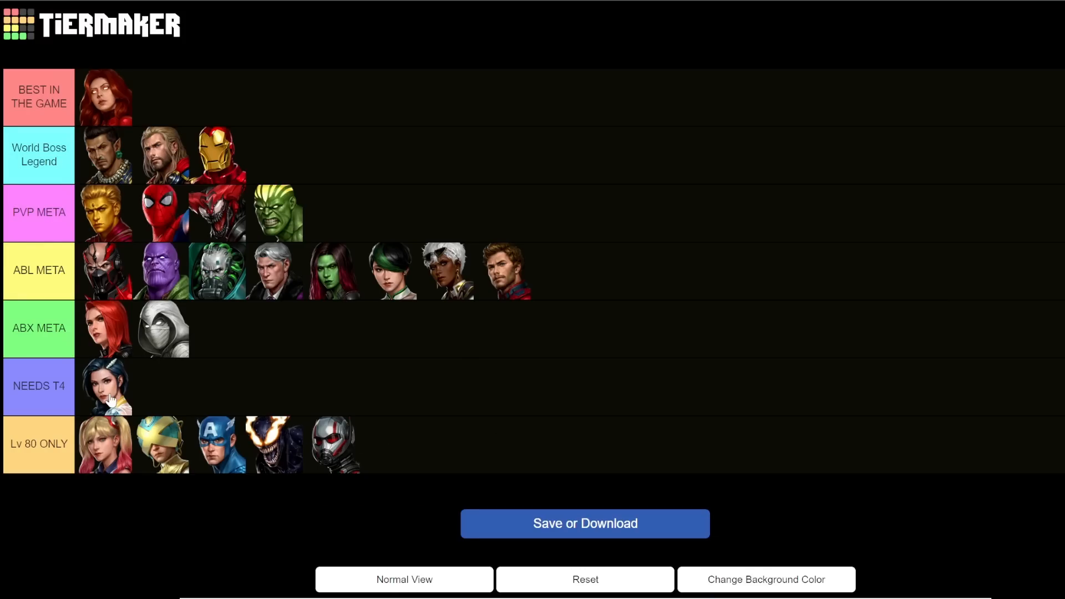
double_click(38, 386)
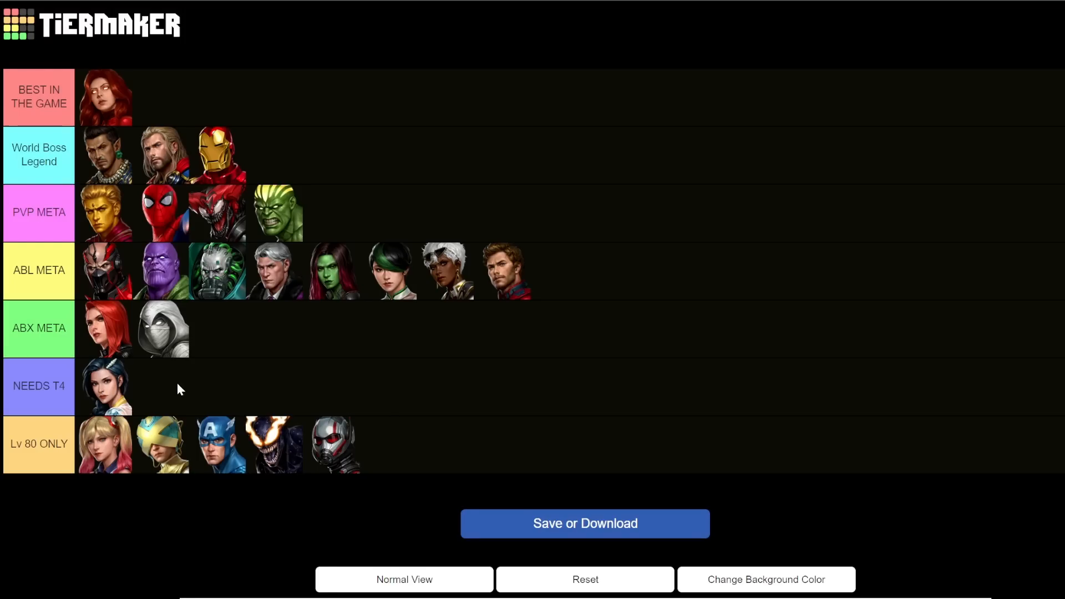
mouse_move(161, 390)
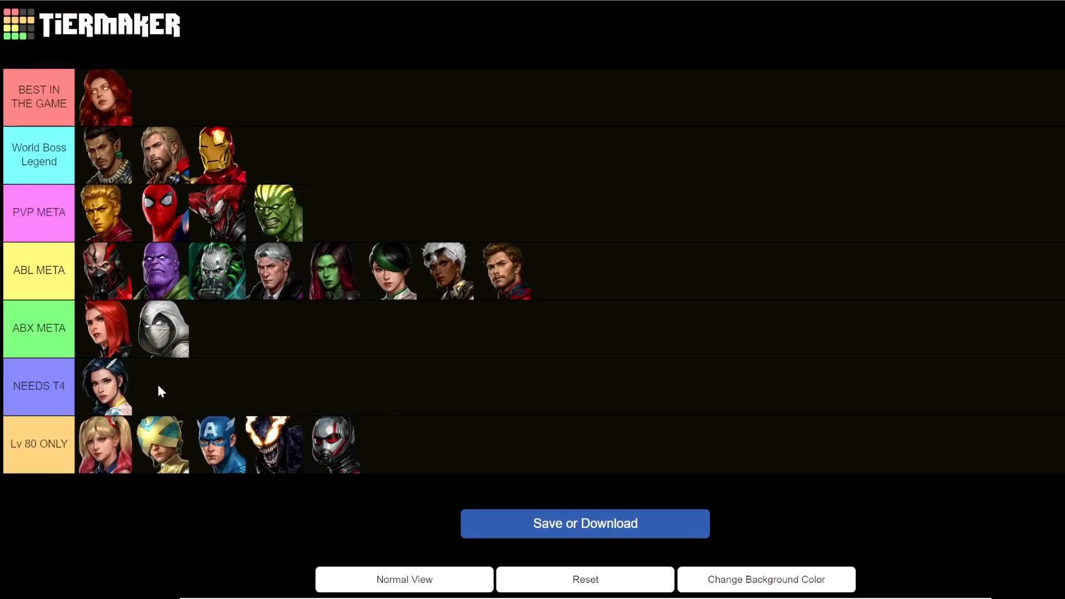
mouse_move(214, 388)
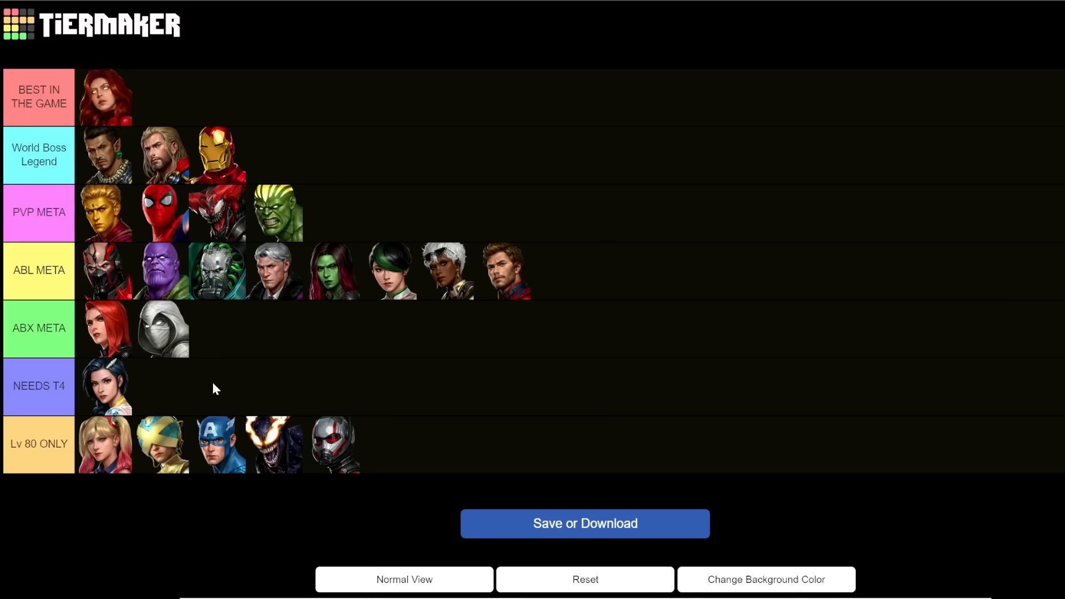
mouse_move(109, 398)
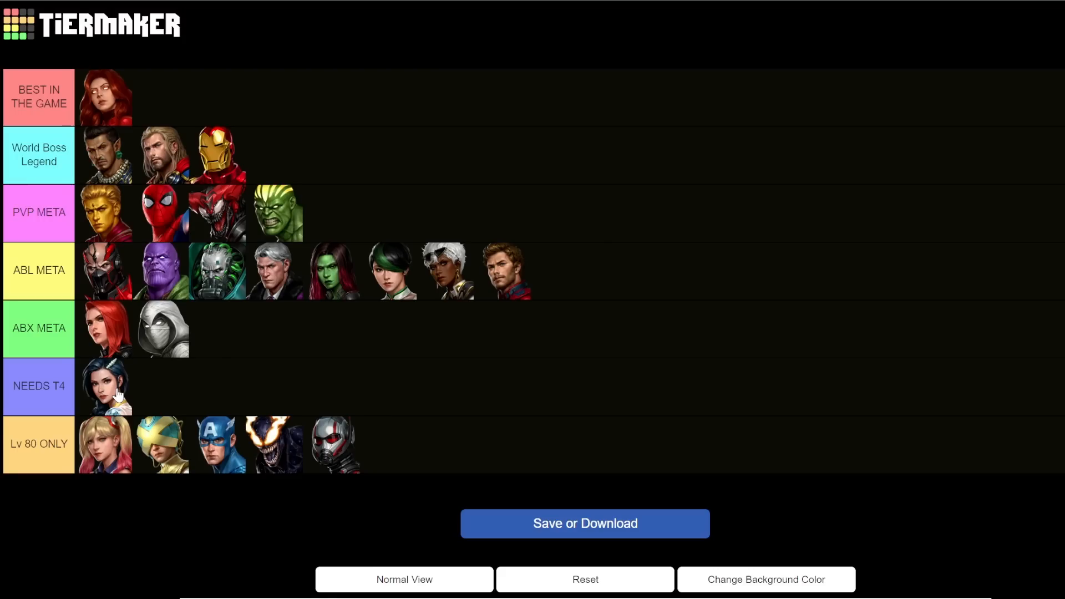
mouse_move(85, 406)
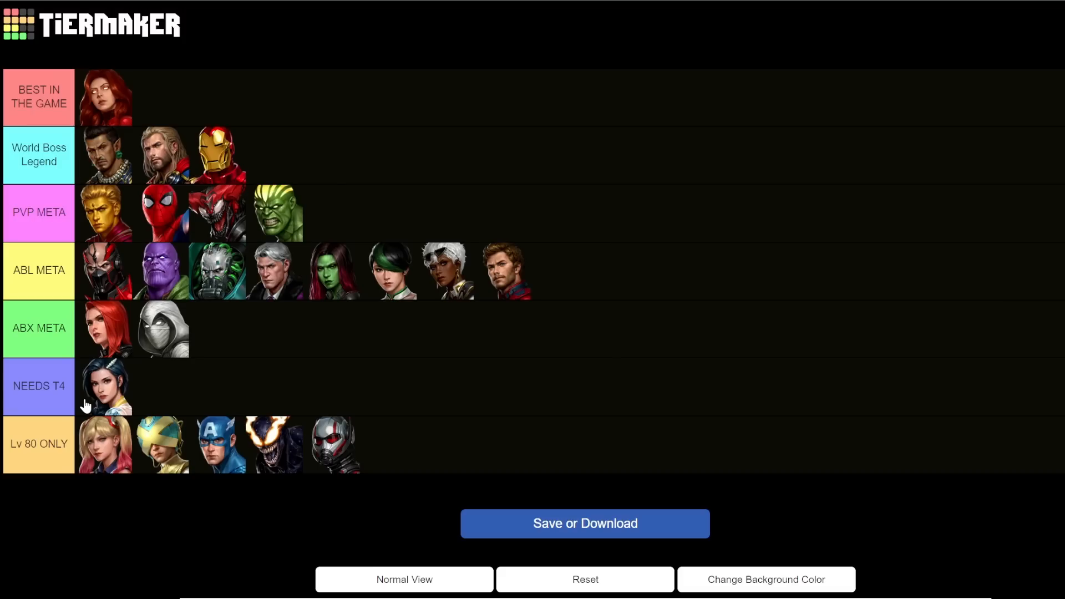